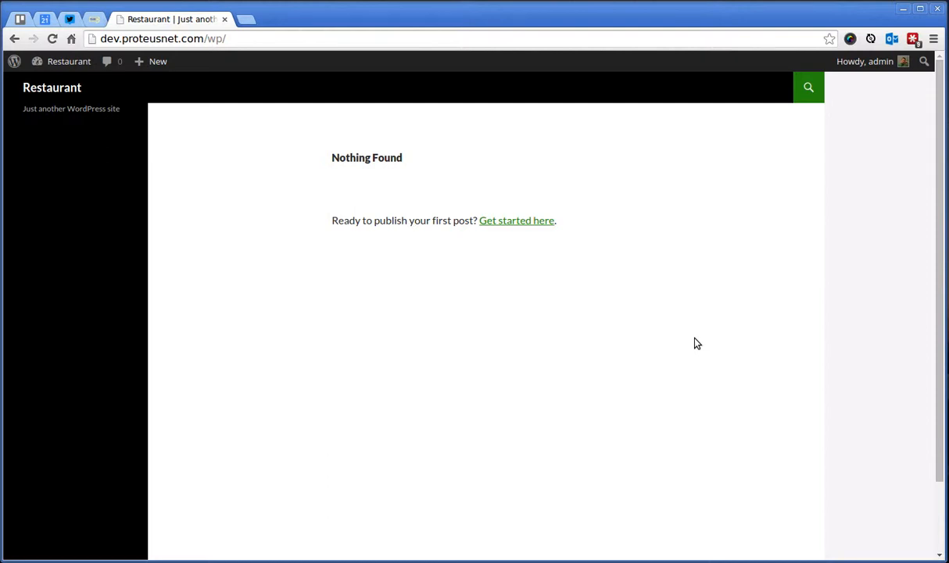
{"action": "mouse_move", "coordinate": [164, 166]}
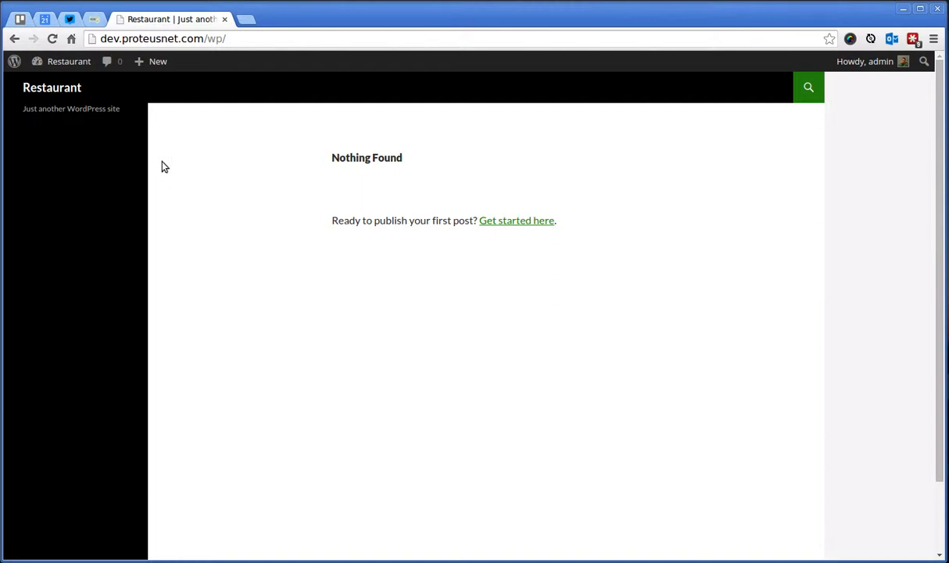
{"action": "mouse_move", "coordinate": [122, 177]}
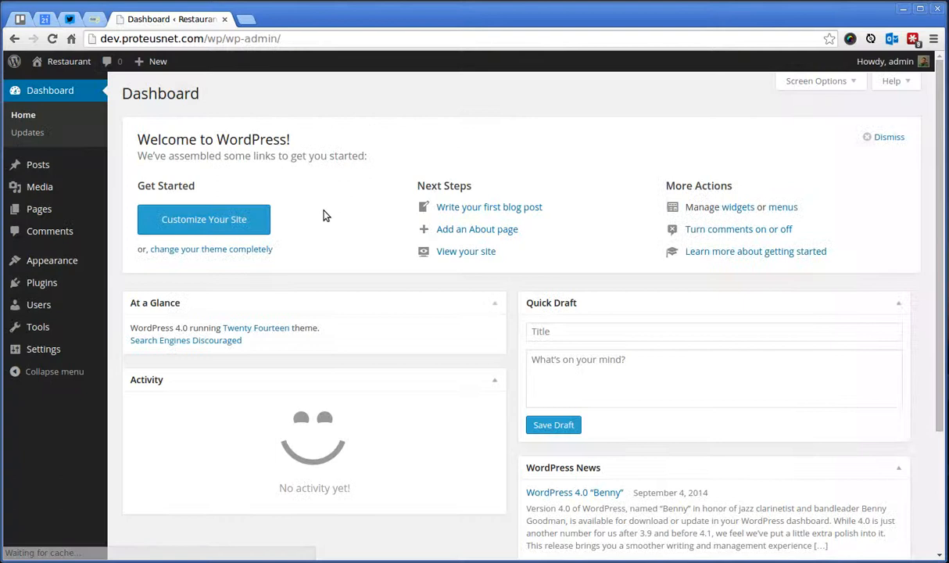
- From Appearance > Themes > Add New, upload restaurant.zip and start Install Now
{"action": "left_click", "coordinate": [51, 260]}
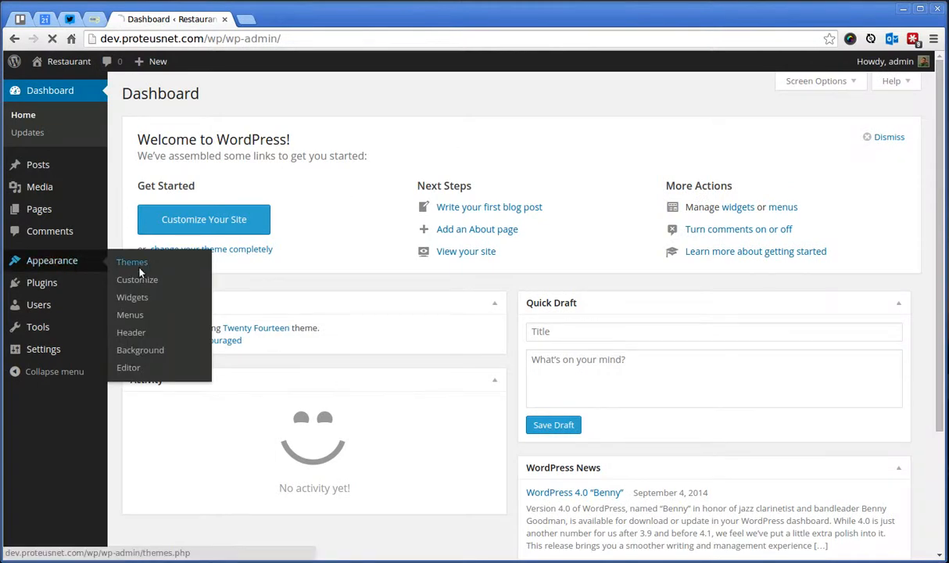
{"action": "left_click", "coordinate": [131, 263]}
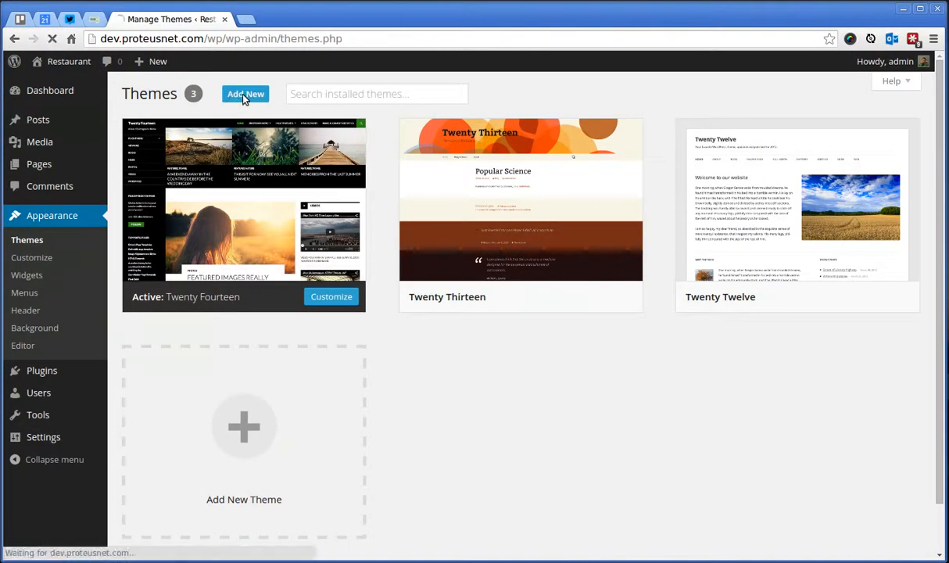
{"action": "left_click", "coordinate": [245, 94]}
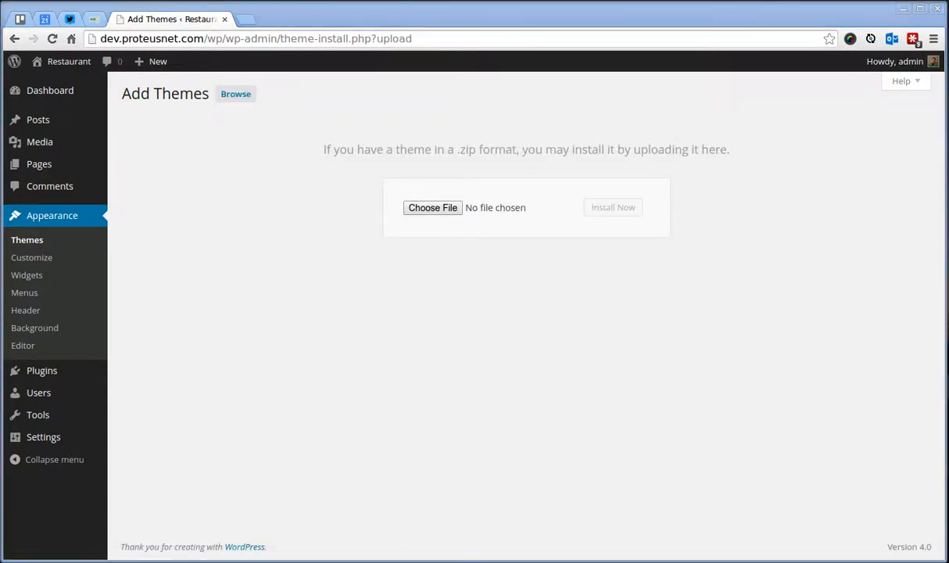
{"action": "mouse_move", "coordinate": [471, 282]}
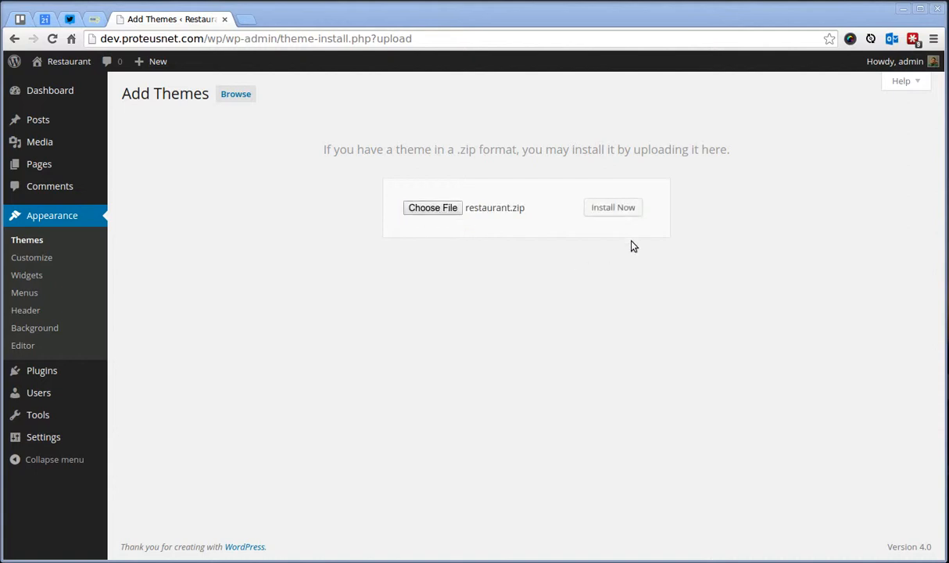
{"action": "left_click", "coordinate": [613, 207]}
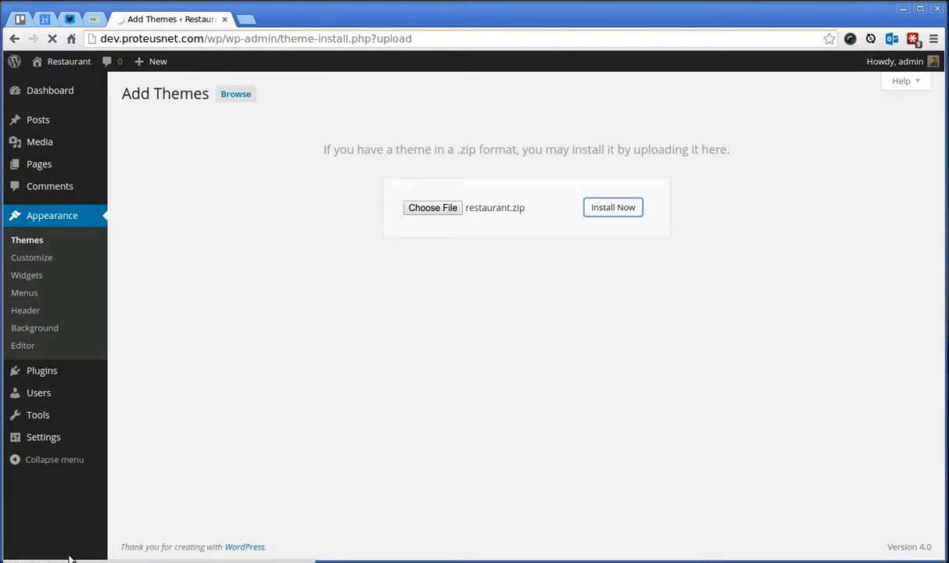
{"action": "left_click", "coordinate": [612, 206]}
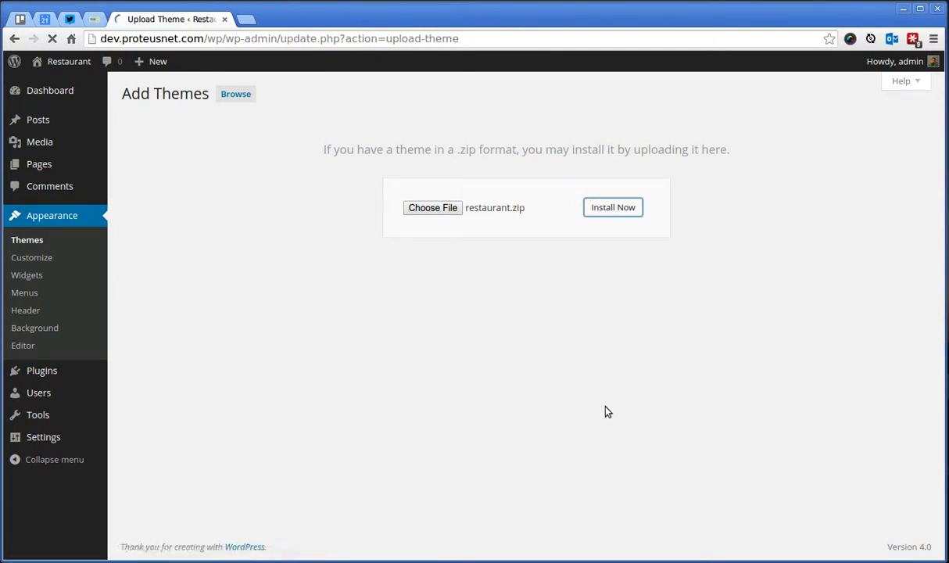
- Launch the Live Preview of the freshly installed Restaurant WP Theme
{"action": "left_click", "coordinate": [613, 206]}
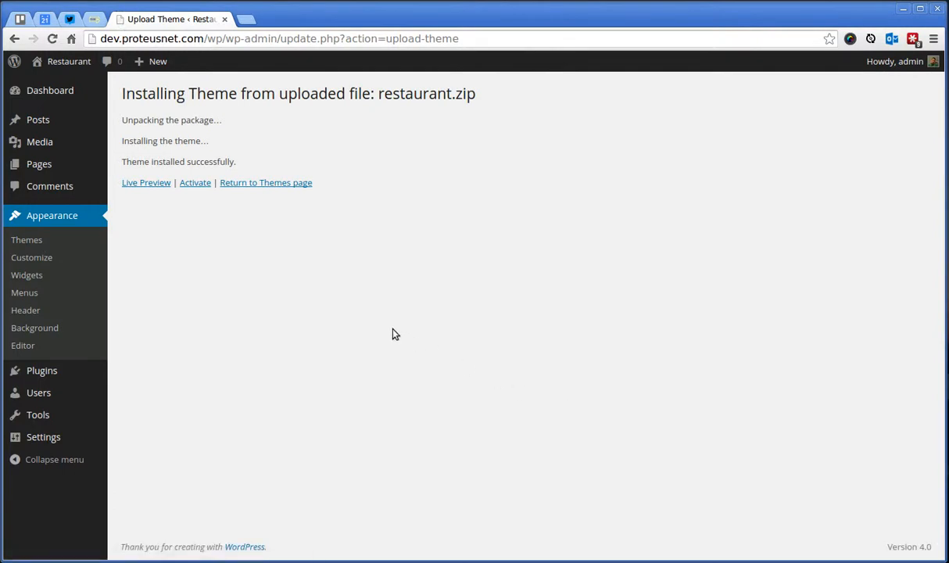
{"action": "mouse_move", "coordinate": [147, 182]}
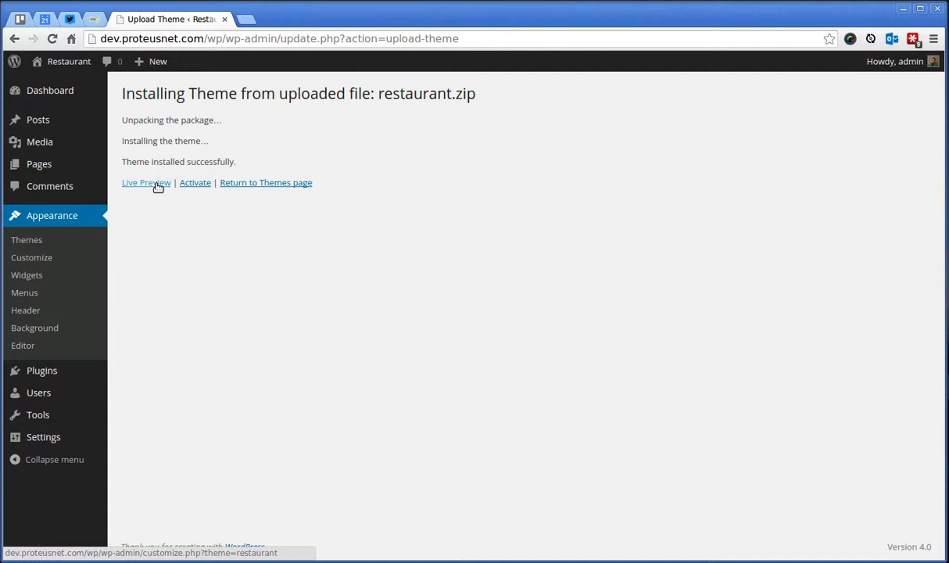
{"action": "left_click", "coordinate": [145, 181]}
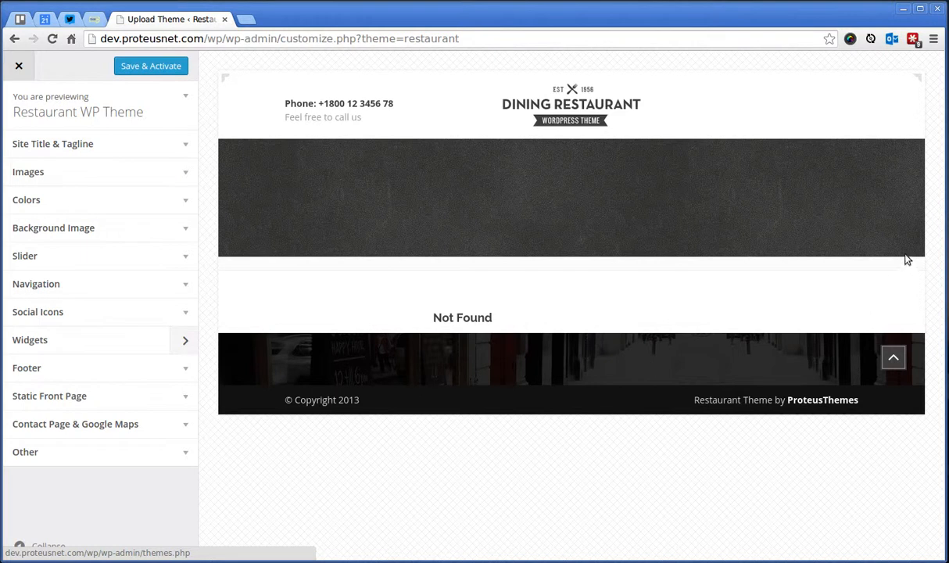
{"action": "mouse_move", "coordinate": [576, 312]}
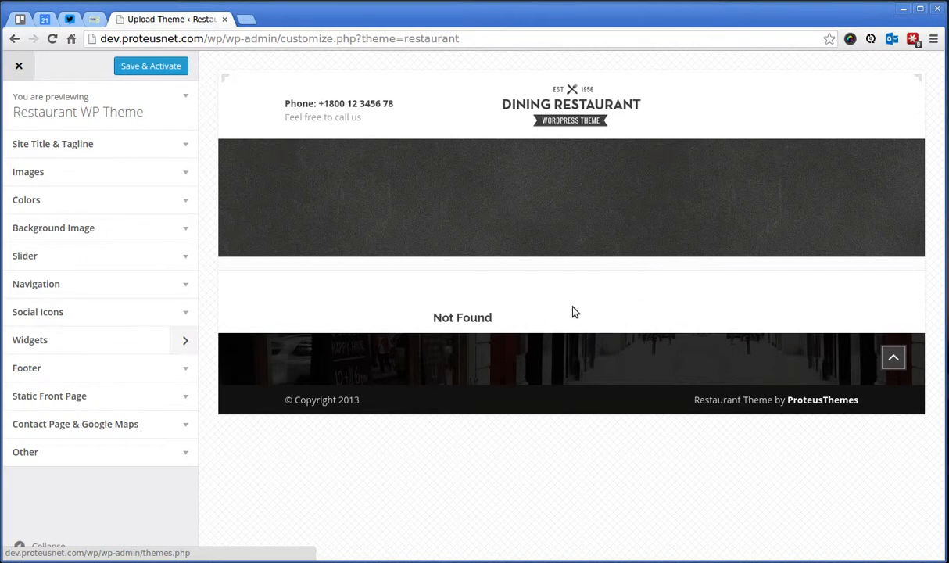
{"action": "mouse_move", "coordinate": [253, 300]}
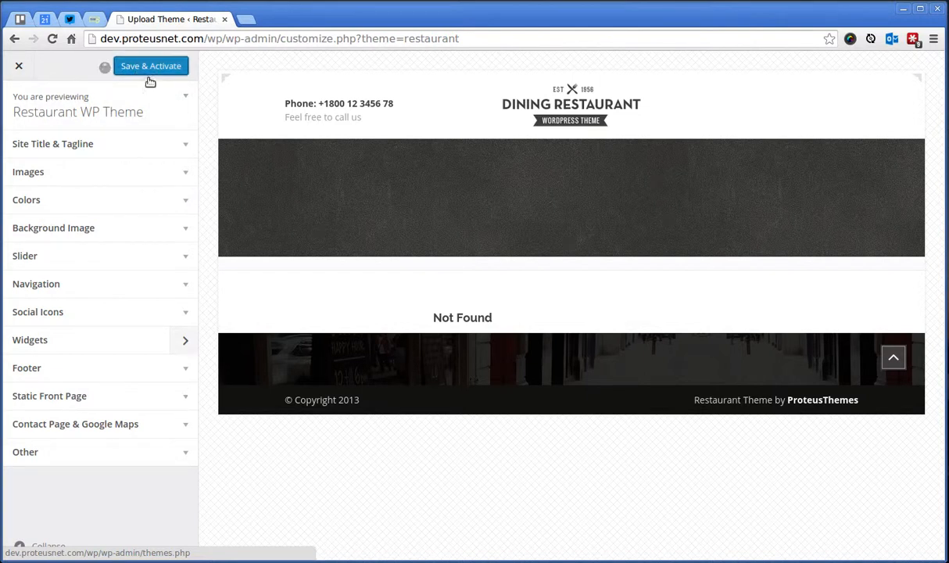
- Save & Activate the Restaurant WP Theme from the Customizer
{"action": "left_click", "coordinate": [150, 65]}
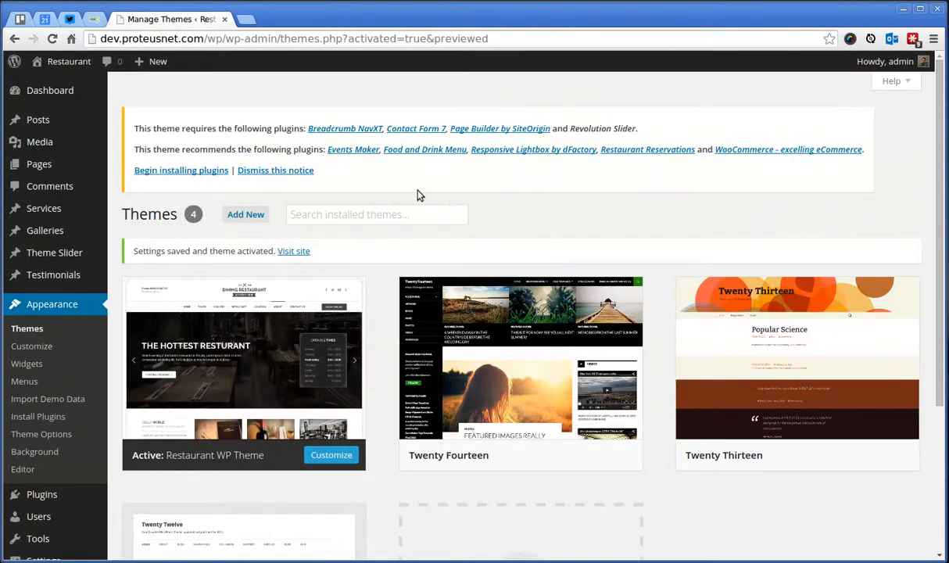
{"action": "mouse_move", "coordinate": [28, 329]}
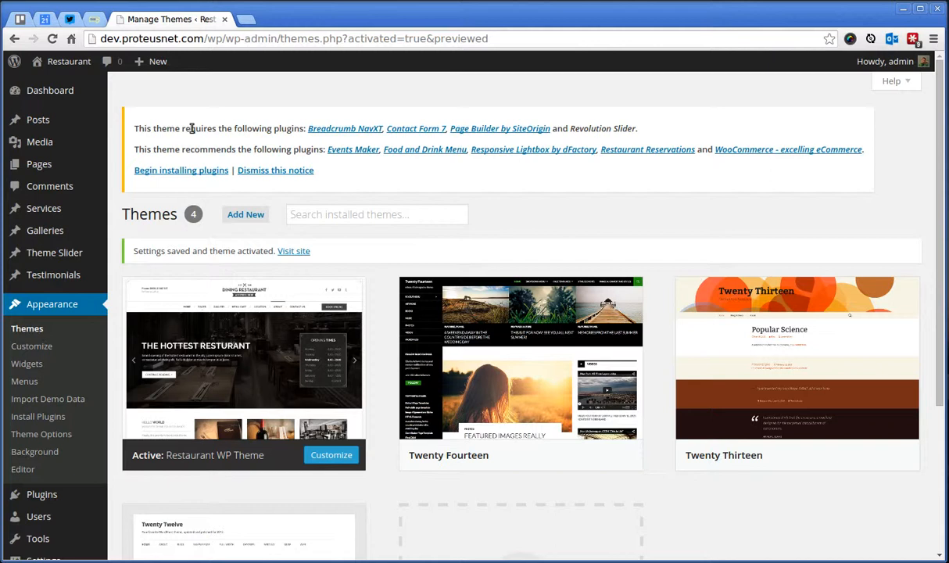
{"action": "mouse_move", "coordinate": [199, 167]}
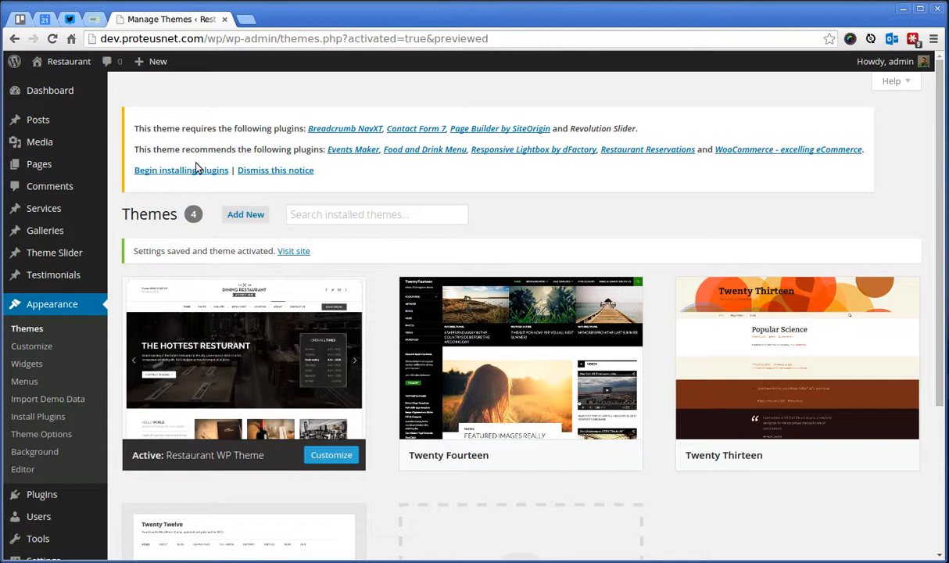
{"action": "mouse_move", "coordinate": [181, 169]}
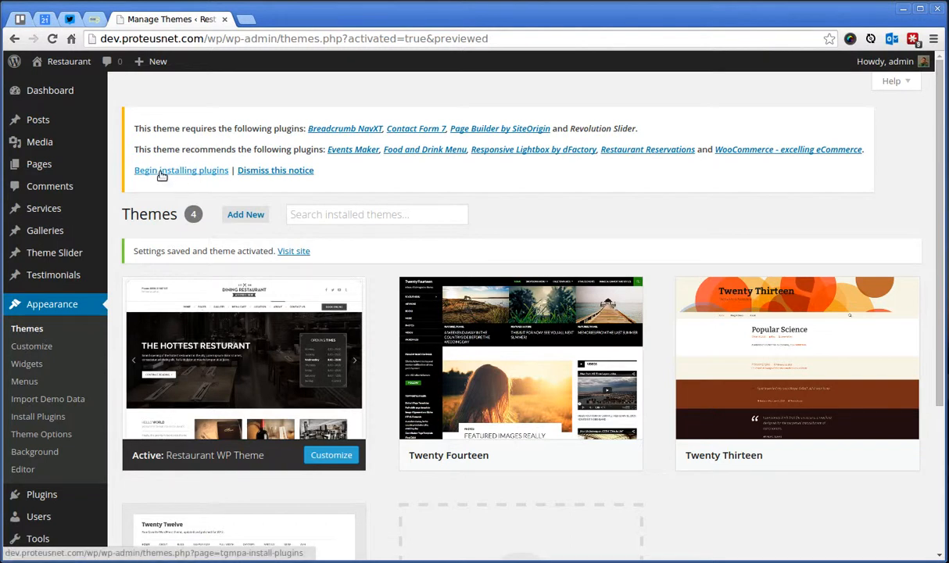
- Begin installing plugins, select all nine and choose Install as the bulk action
{"action": "left_click", "coordinate": [182, 169]}
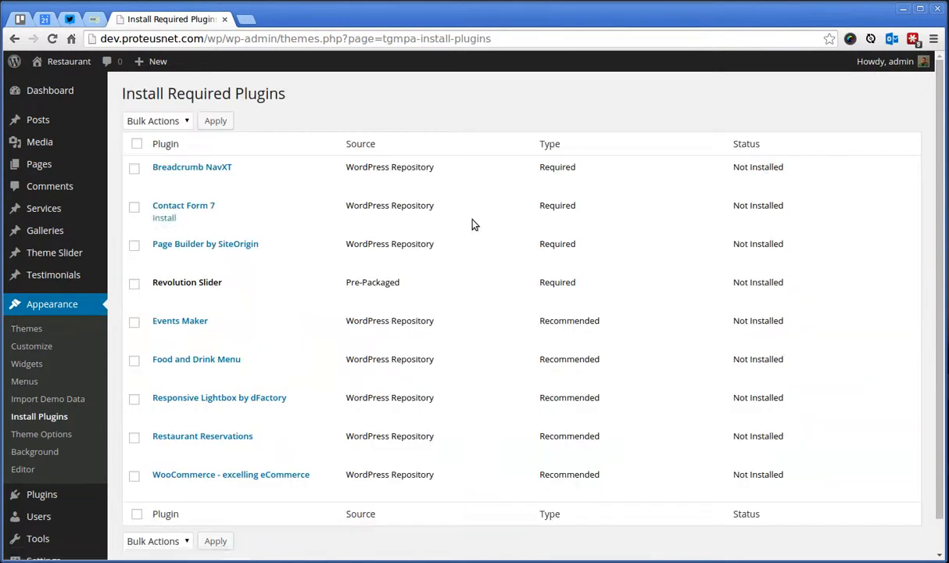
{"action": "left_click", "coordinate": [137, 144]}
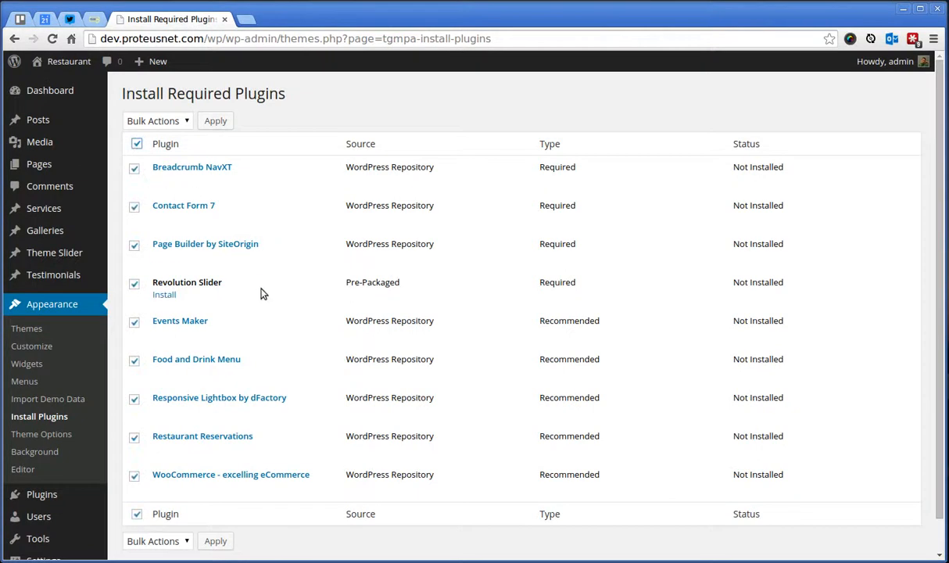
{"action": "mouse_move", "coordinate": [178, 154]}
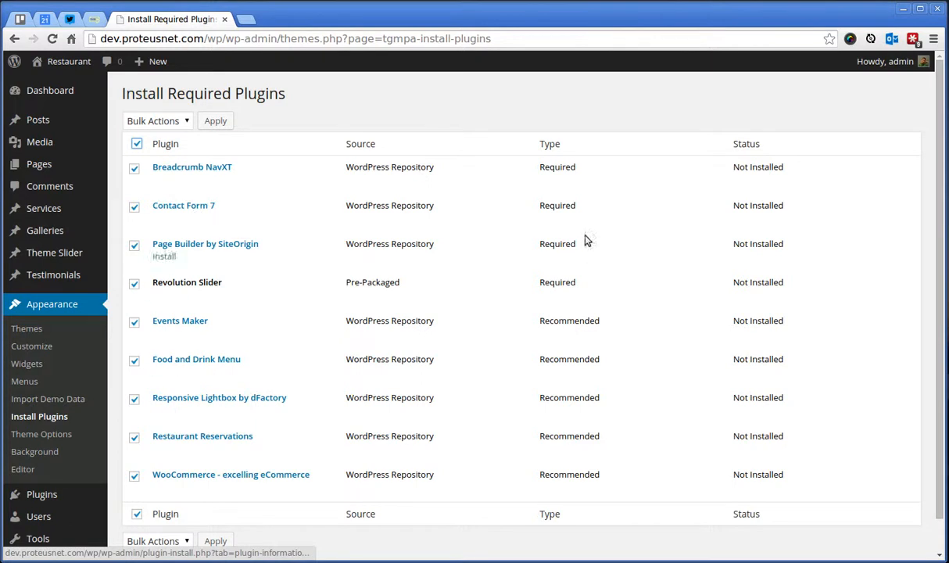
{"action": "mouse_move", "coordinate": [566, 334]}
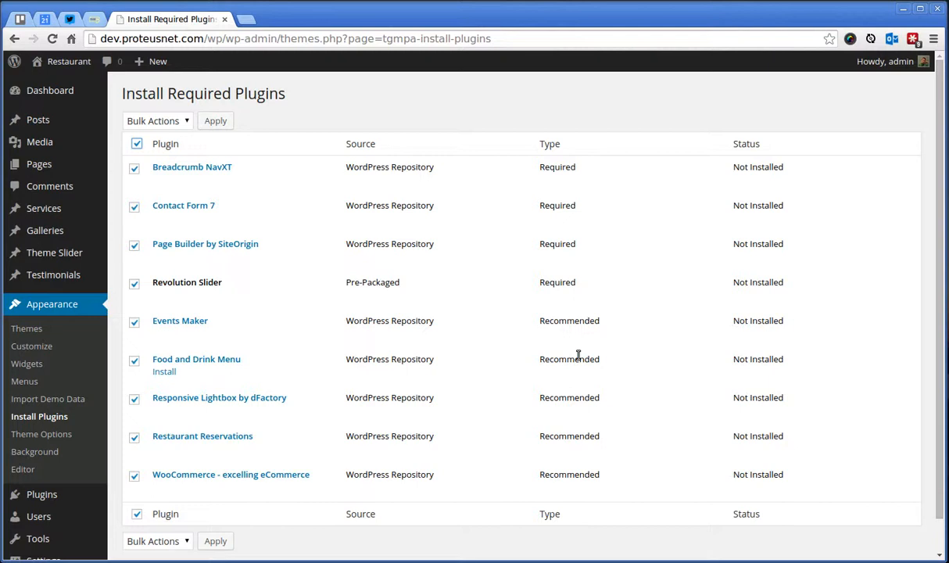
{"action": "scroll", "scroll_direction": "down", "scroll_amount": 3}
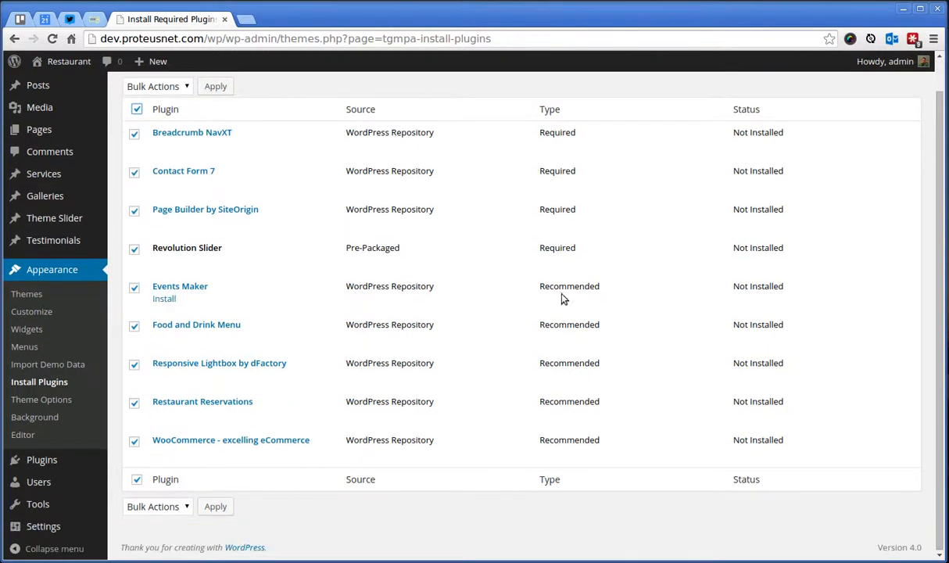
{"action": "mouse_move", "coordinate": [378, 500]}
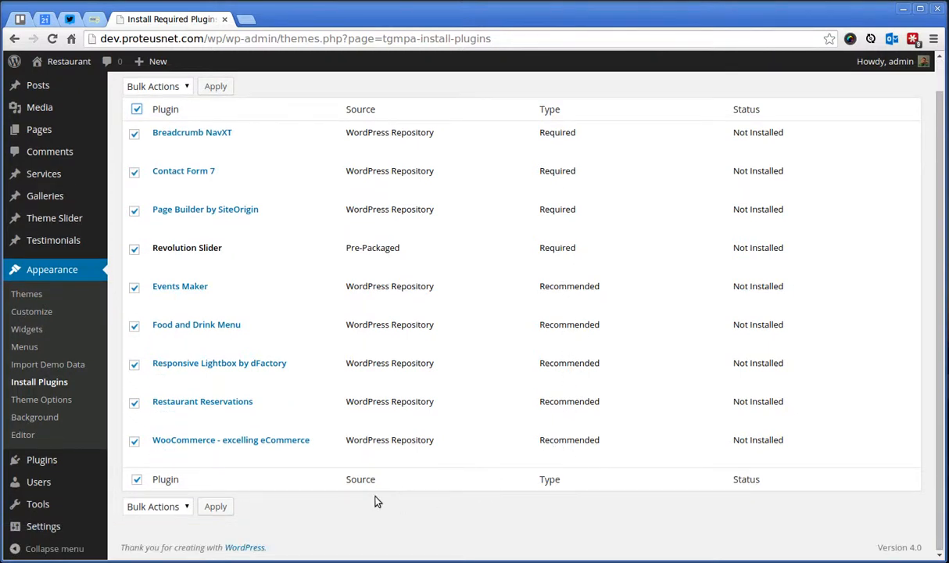
{"action": "left_click", "coordinate": [156, 506]}
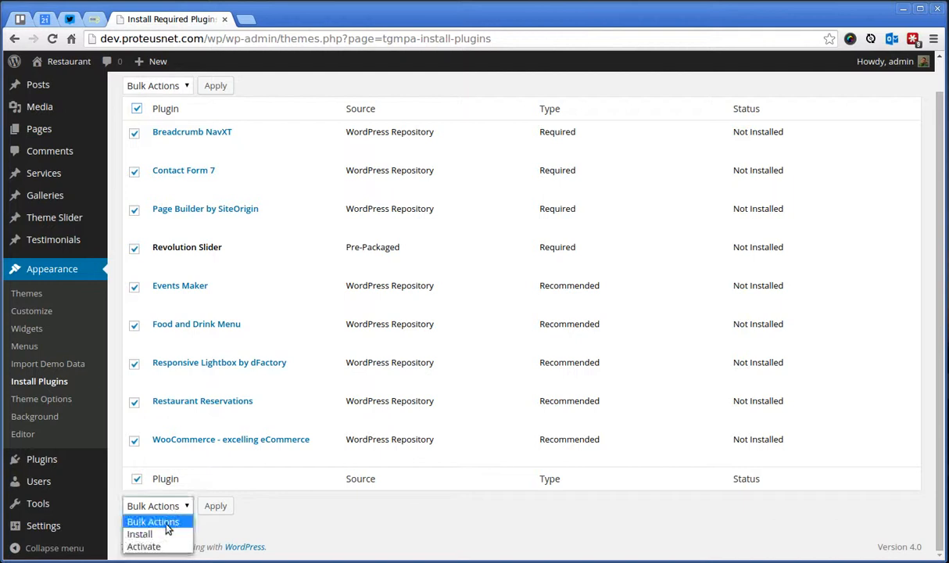
{"action": "left_click", "coordinate": [139, 535]}
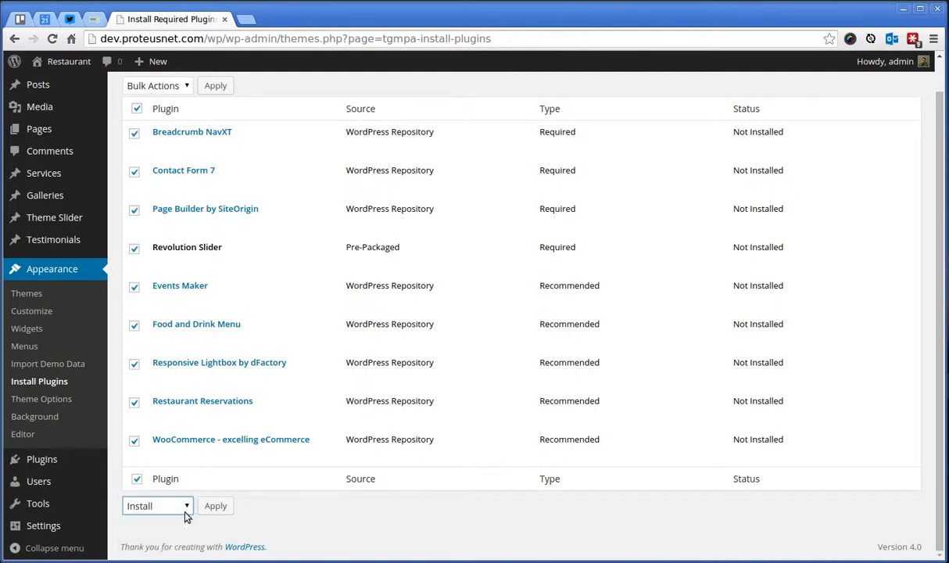
- Apply the bulk Install so all nine plugins show Installed But Not Activated
{"action": "left_click", "coordinate": [215, 505]}
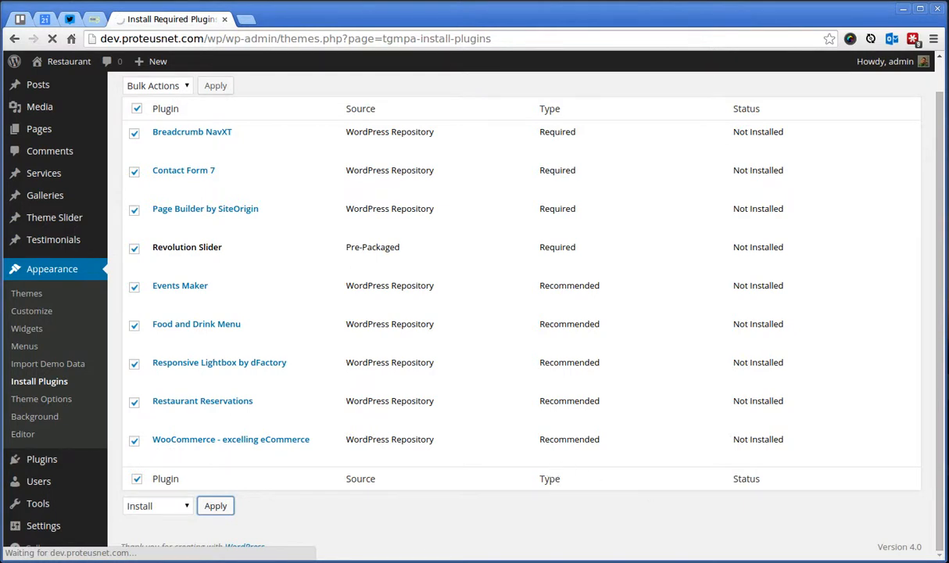
{"action": "mouse_move", "coordinate": [568, 448]}
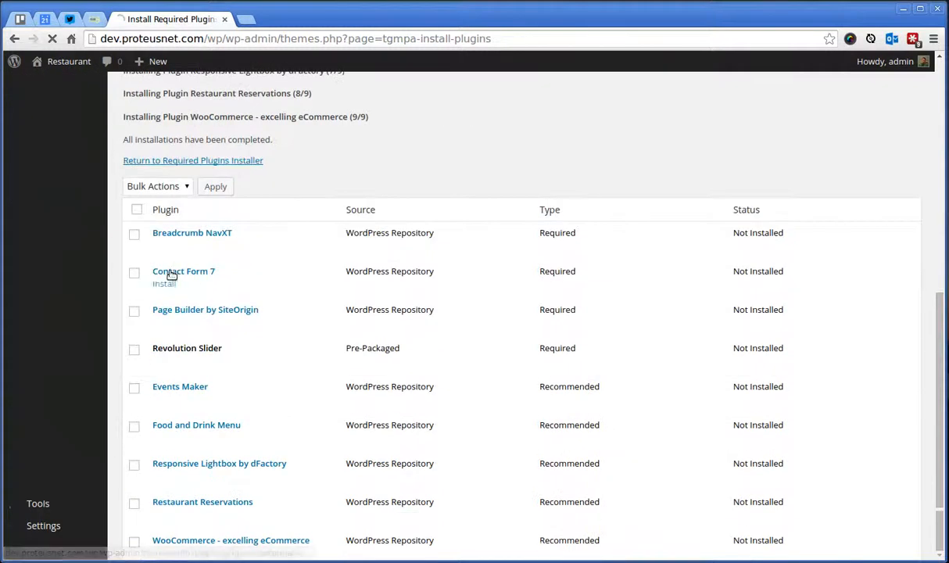
{"action": "left_click", "coordinate": [156, 186]}
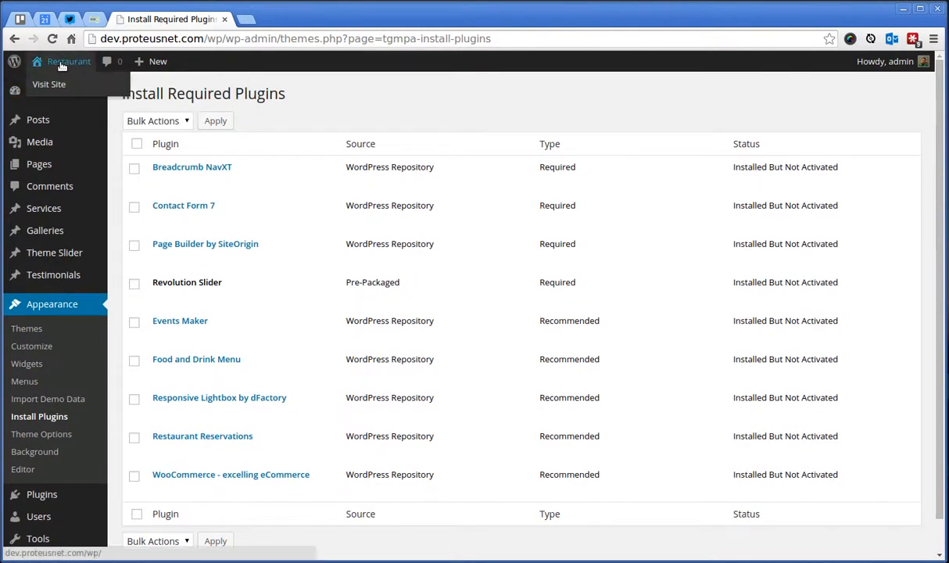
{"action": "left_click", "coordinate": [49, 85]}
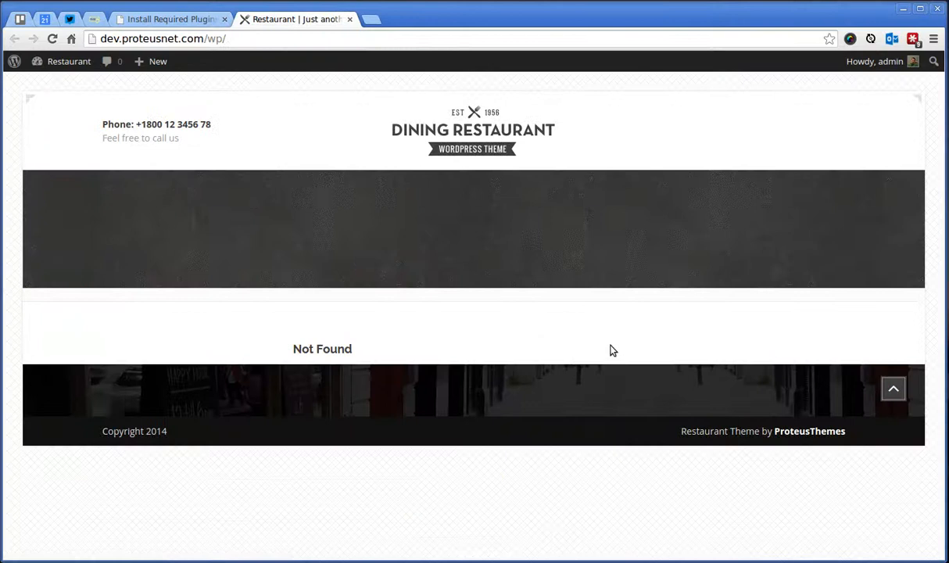
{"action": "mouse_move", "coordinate": [488, 280]}
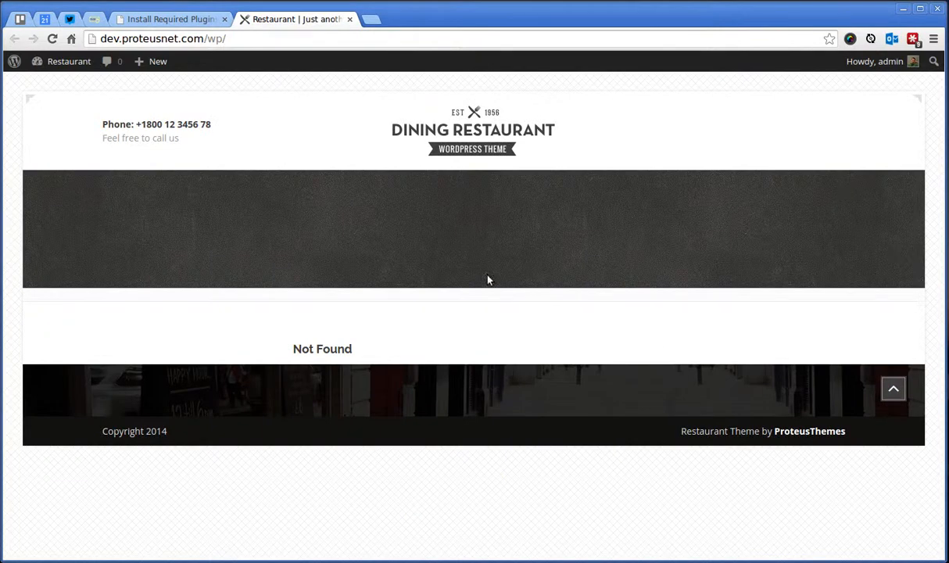
{"action": "mouse_move", "coordinate": [173, 31]}
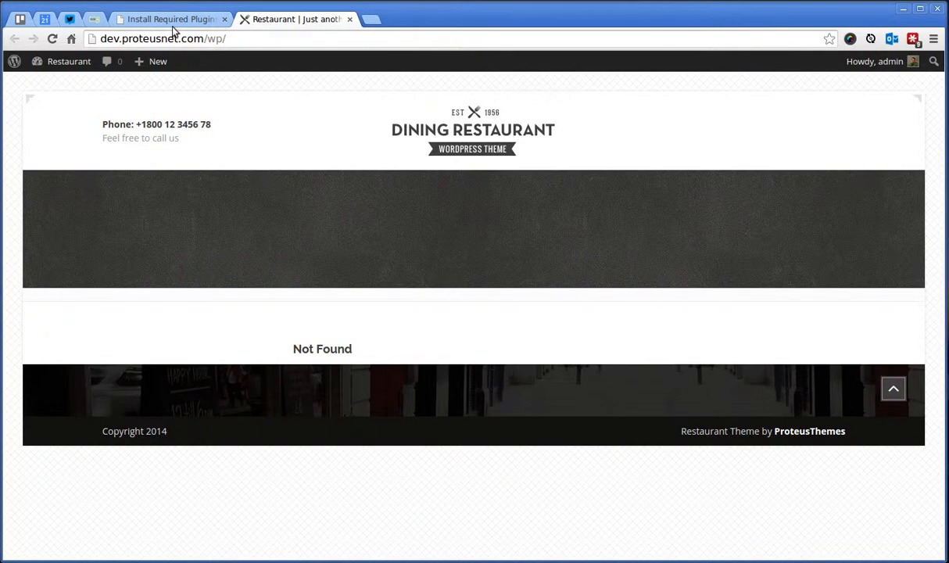
{"action": "left_click", "coordinate": [169, 19]}
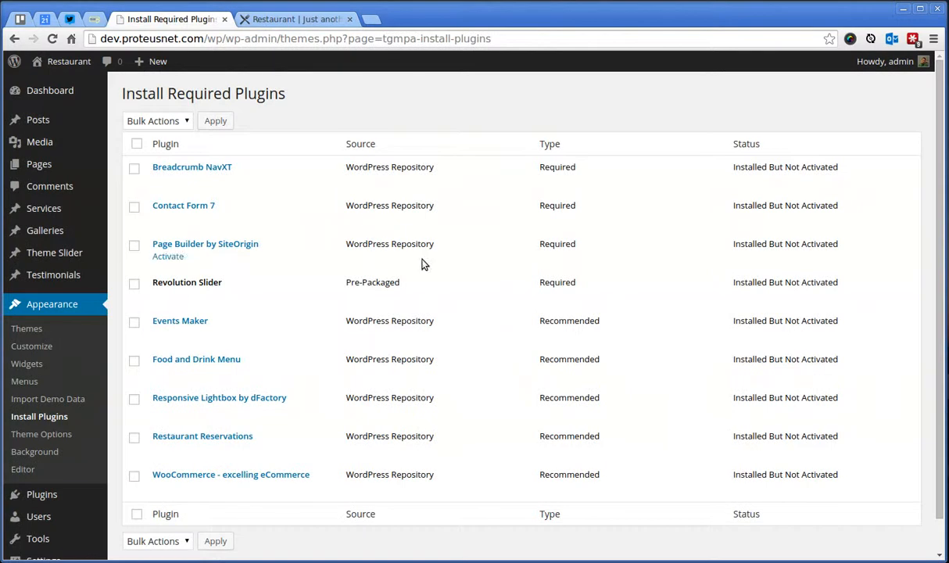
{"action": "left_click", "coordinate": [296, 19]}
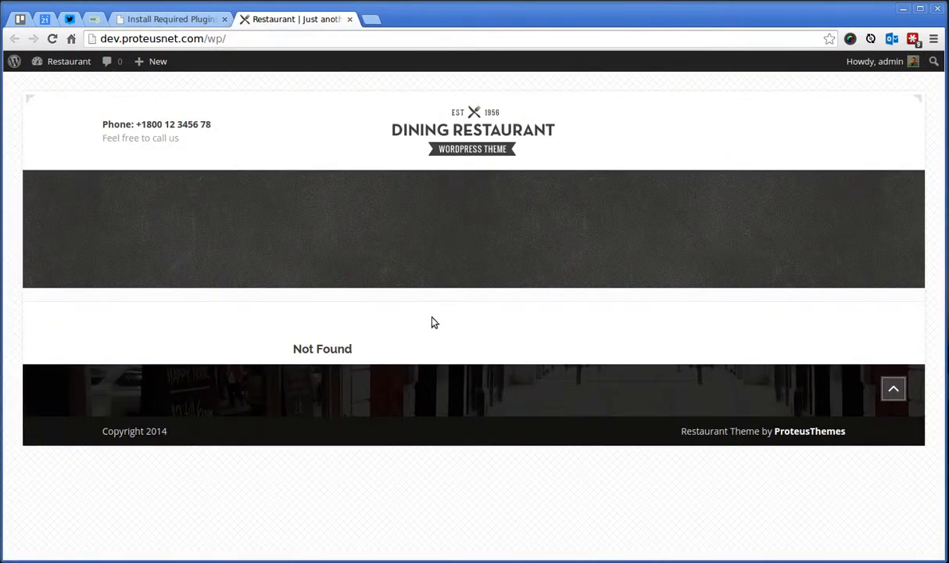
{"action": "mouse_move", "coordinate": [289, 175]}
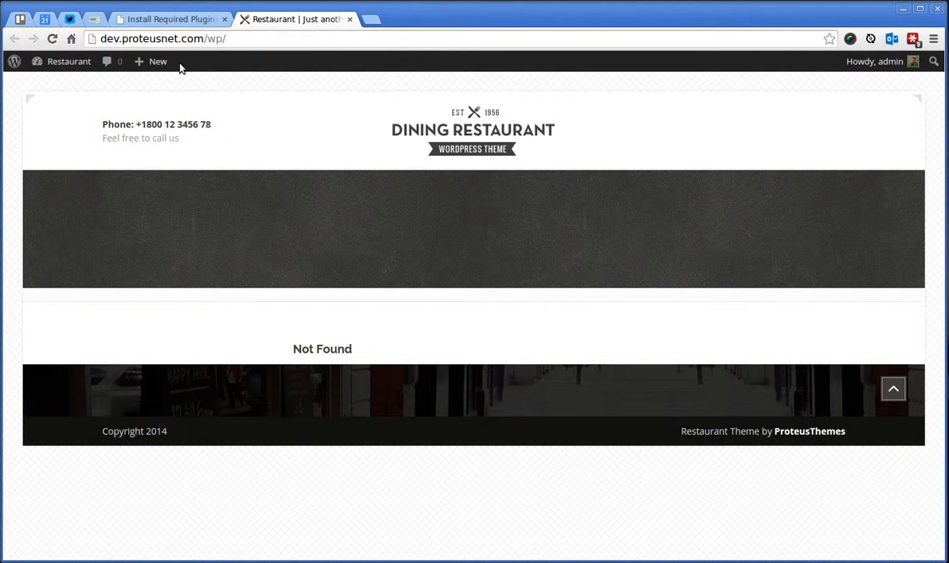
{"action": "left_click", "coordinate": [169, 19]}
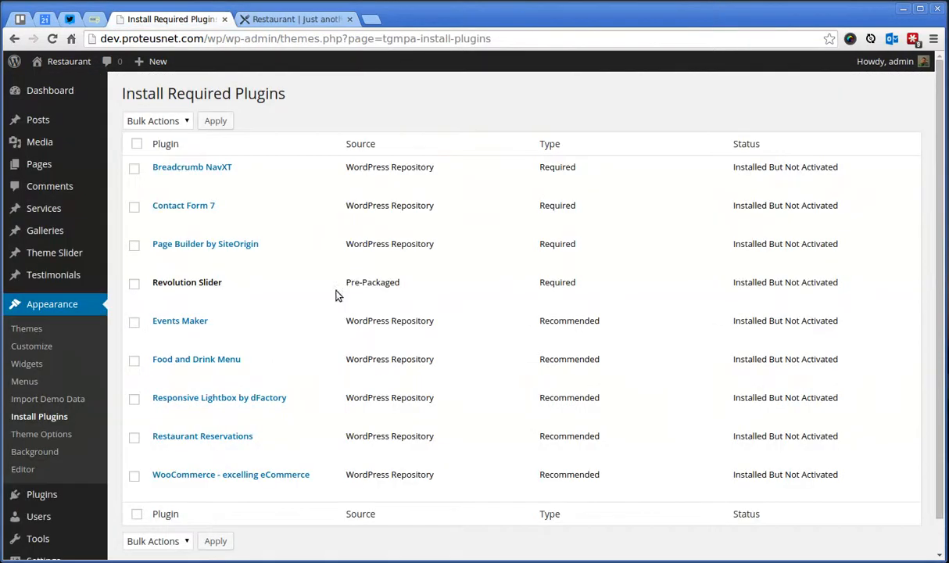
{"action": "mouse_move", "coordinate": [94, 303]}
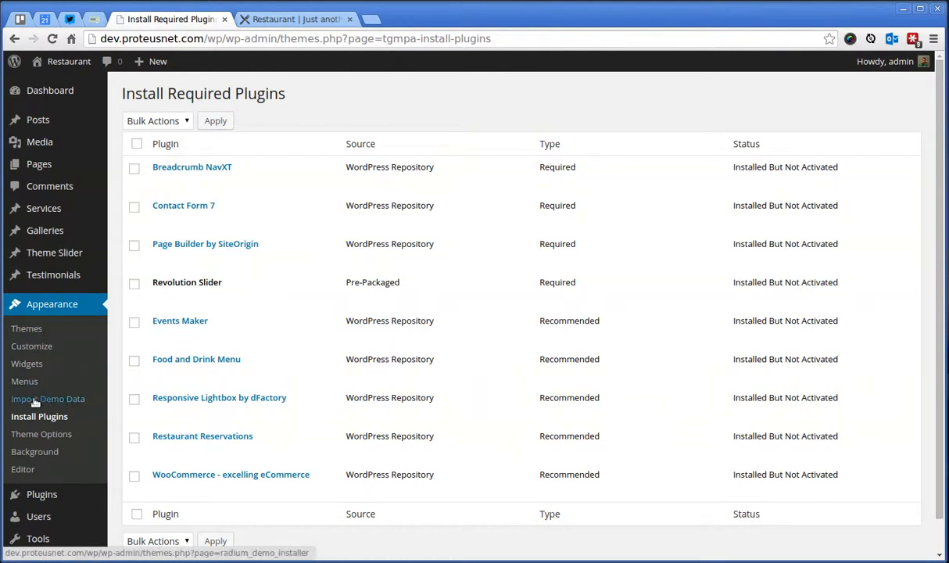
- Begin activating plugins, select all of them and apply the bulk Activate action
{"action": "left_click", "coordinate": [47, 399]}
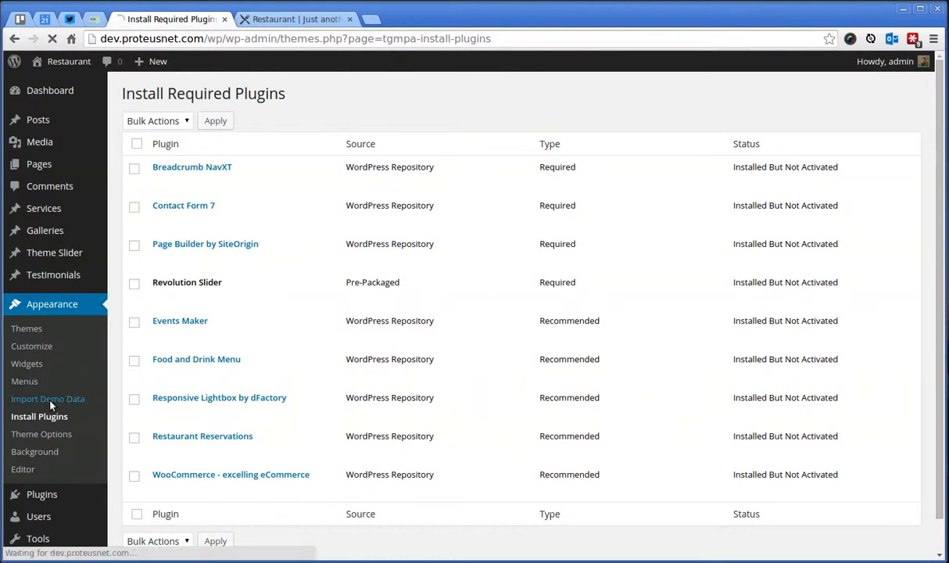
{"action": "left_click", "coordinate": [47, 398]}
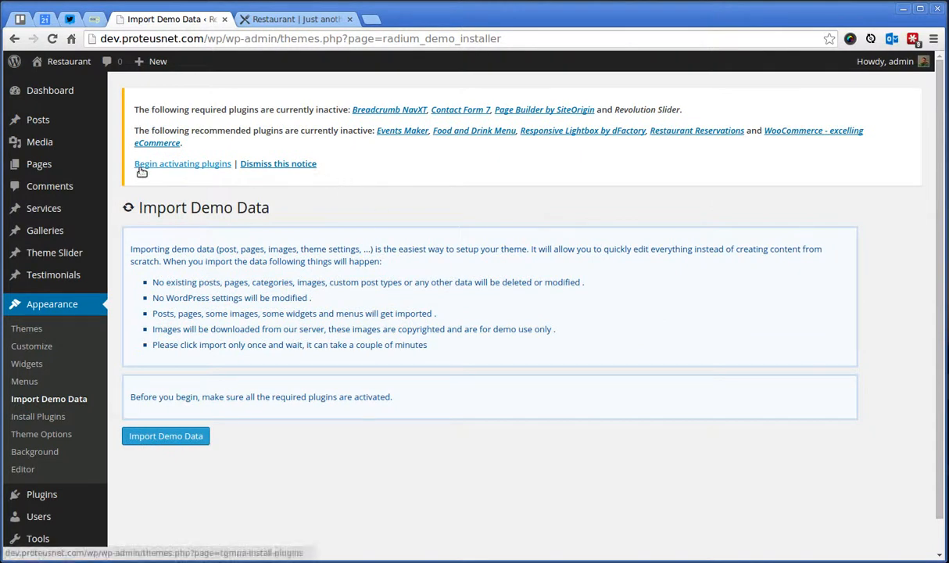
{"action": "left_click", "coordinate": [182, 165]}
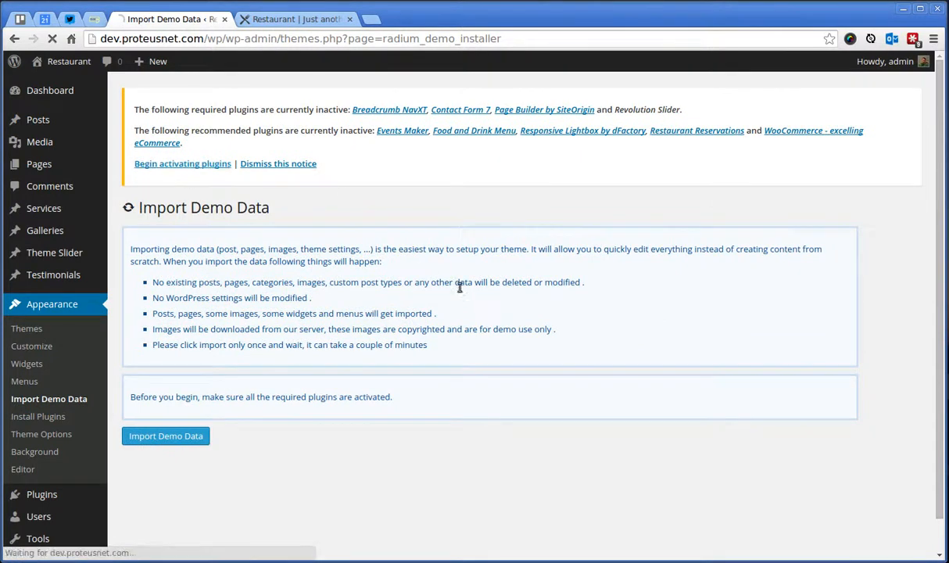
{"action": "left_click", "coordinate": [181, 164]}
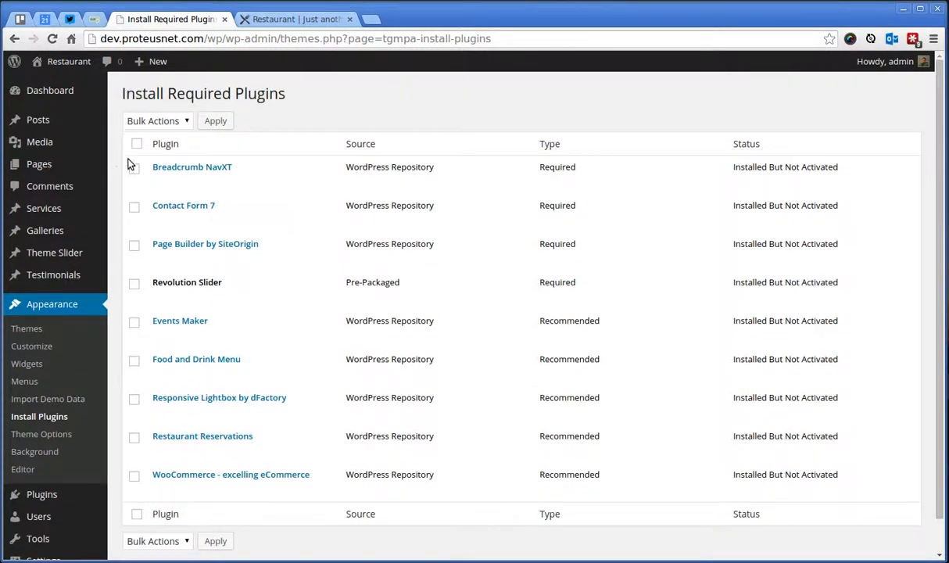
{"action": "left_click", "coordinate": [157, 121]}
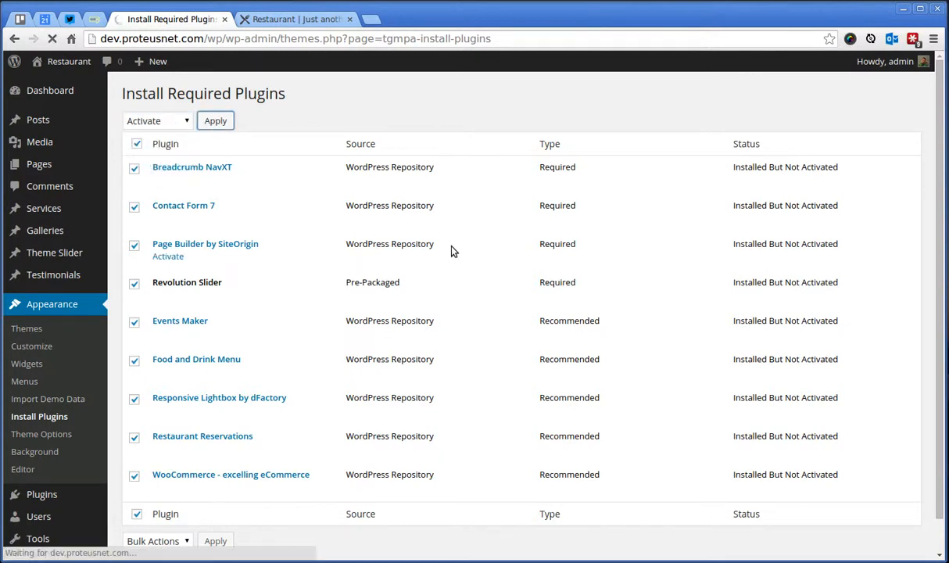
{"action": "left_click", "coordinate": [216, 120]}
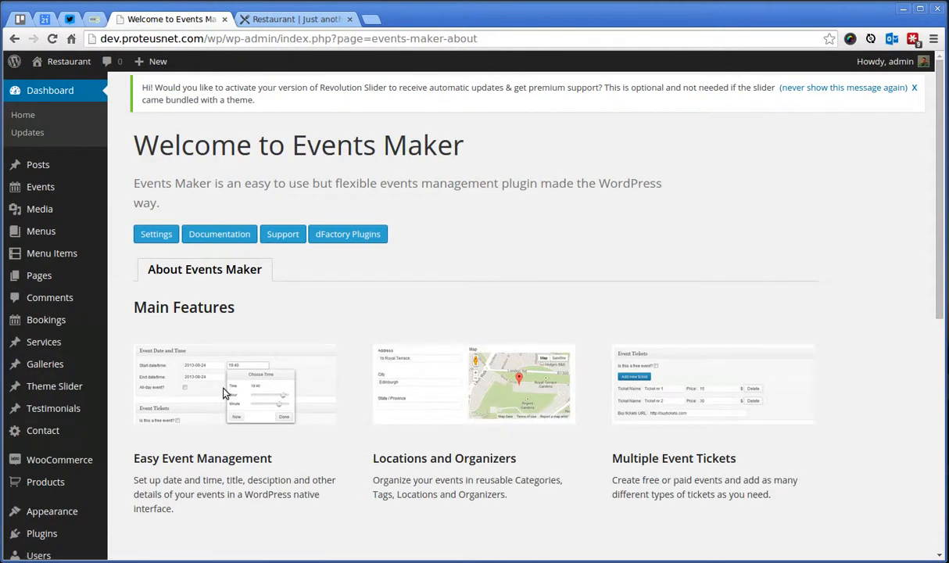
{"action": "mouse_move", "coordinate": [59, 459]}
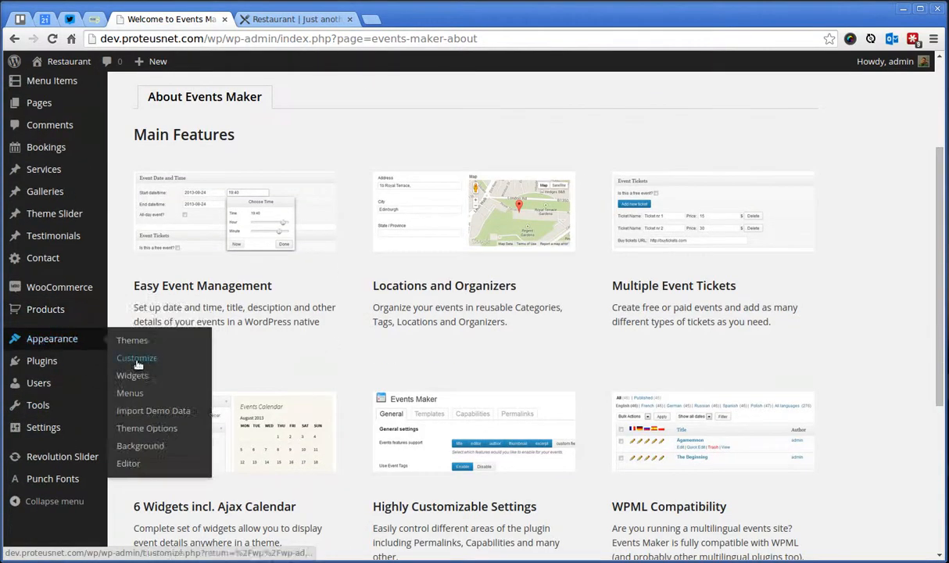
- From Appearance > Import Demo Data, run the import and switch to the site tab
{"action": "left_click", "coordinate": [153, 410]}
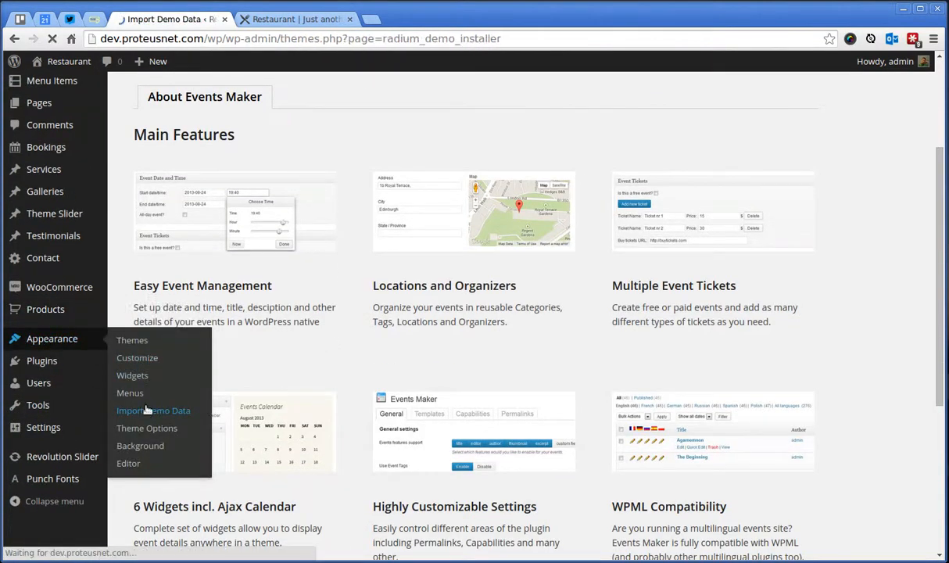
{"action": "left_click", "coordinate": [153, 410]}
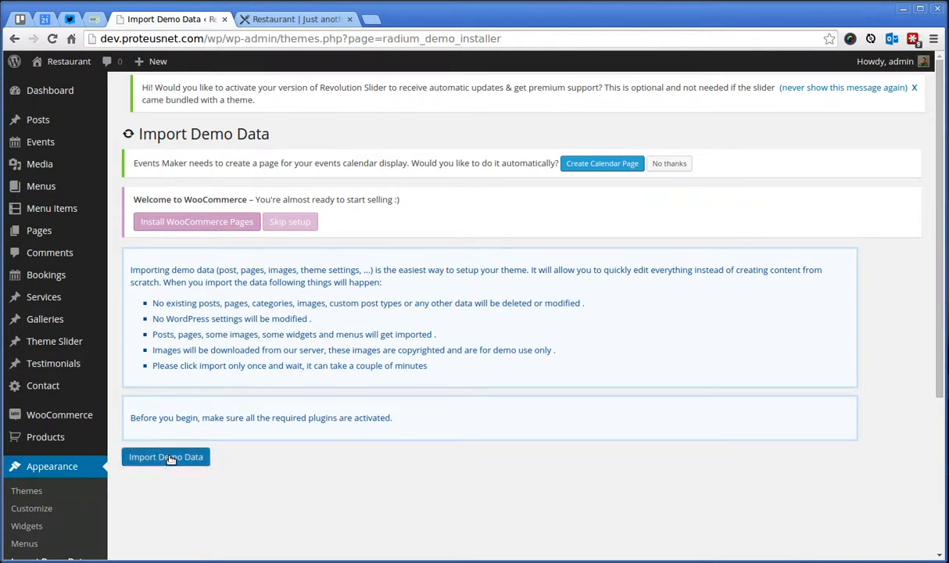
{"action": "left_click", "coordinate": [166, 456]}
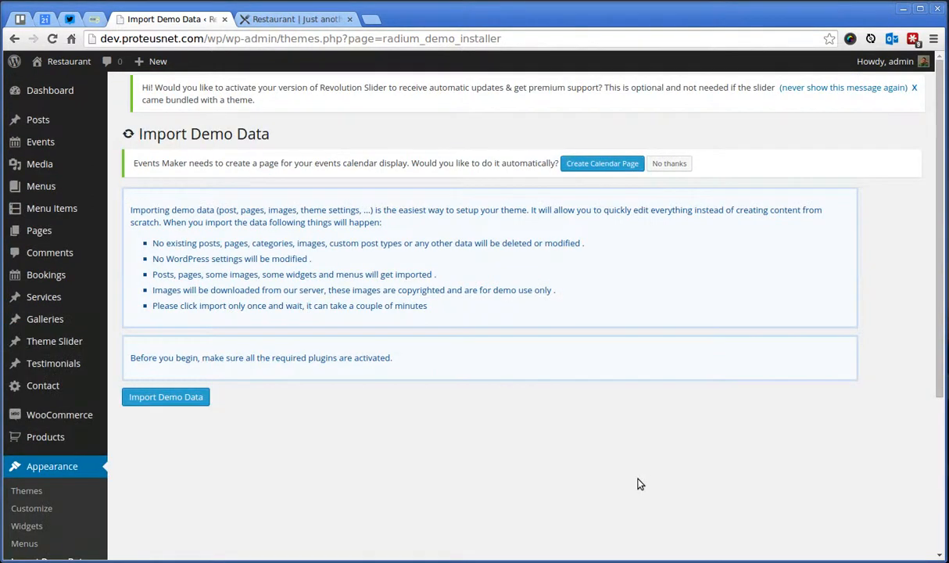
{"action": "mouse_move", "coordinate": [433, 397]}
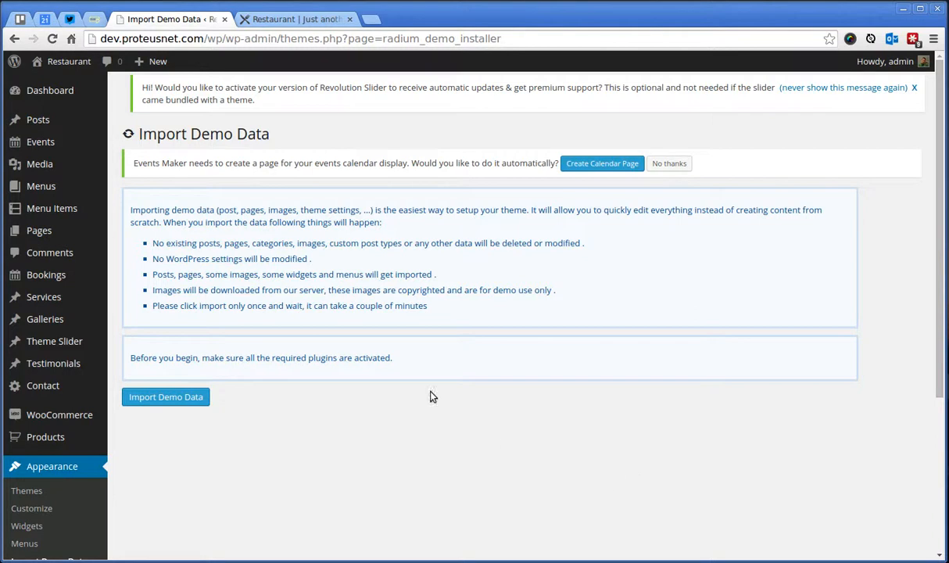
{"action": "left_click", "coordinate": [297, 19]}
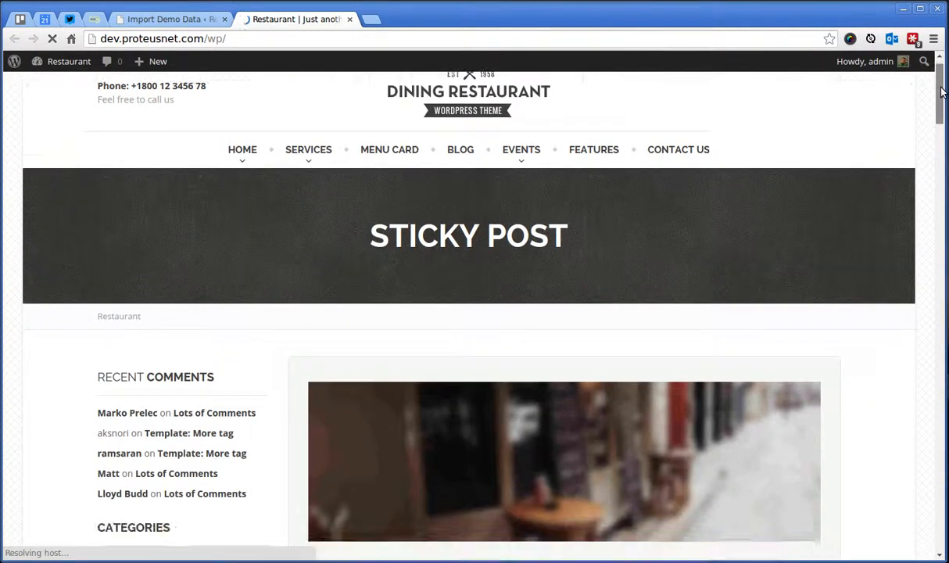
- Scroll through the live Dining Restaurant page showing the imported demo content
{"action": "scroll", "scroll_direction": "down", "scroll_amount": 3}
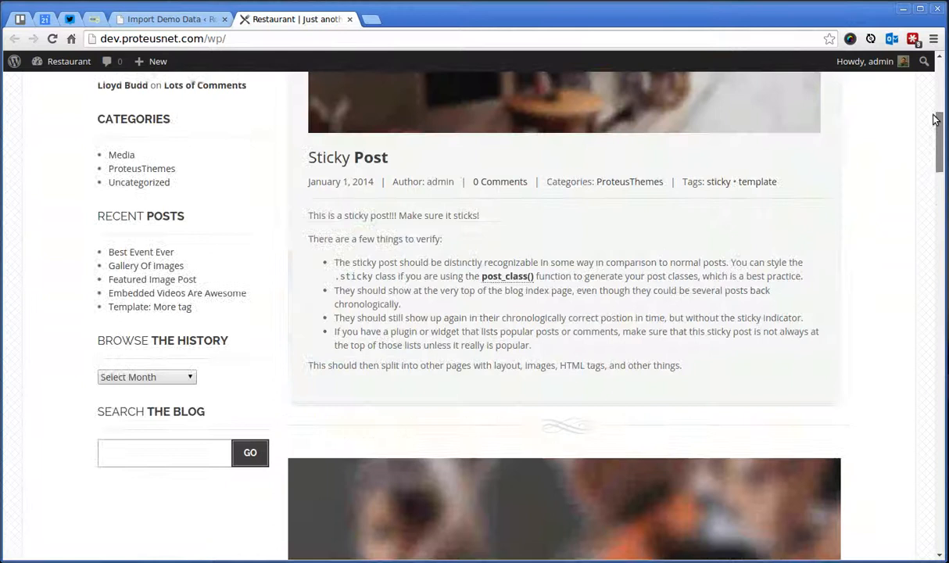
{"action": "scroll", "scroll_direction": "up", "scroll_amount": 3}
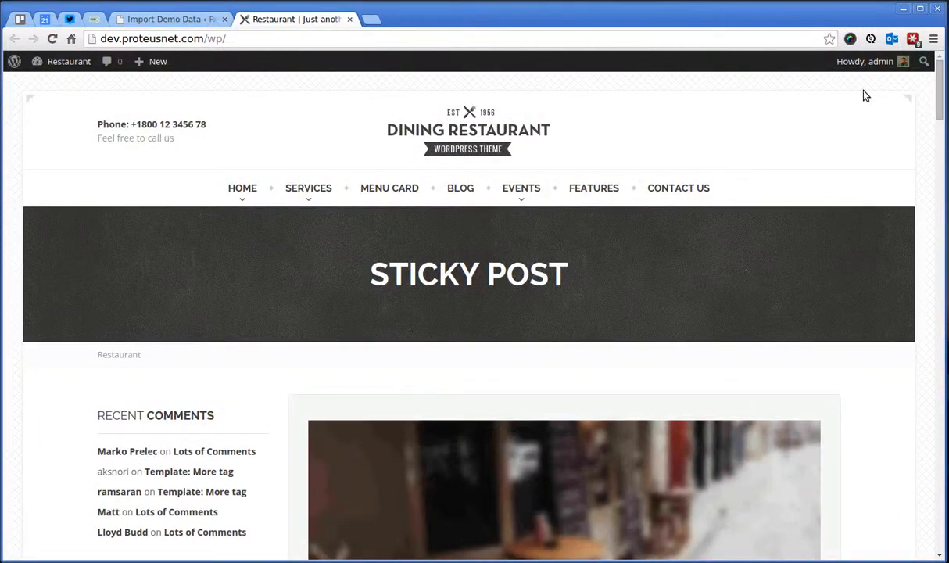
{"action": "mouse_move", "coordinate": [363, 292]}
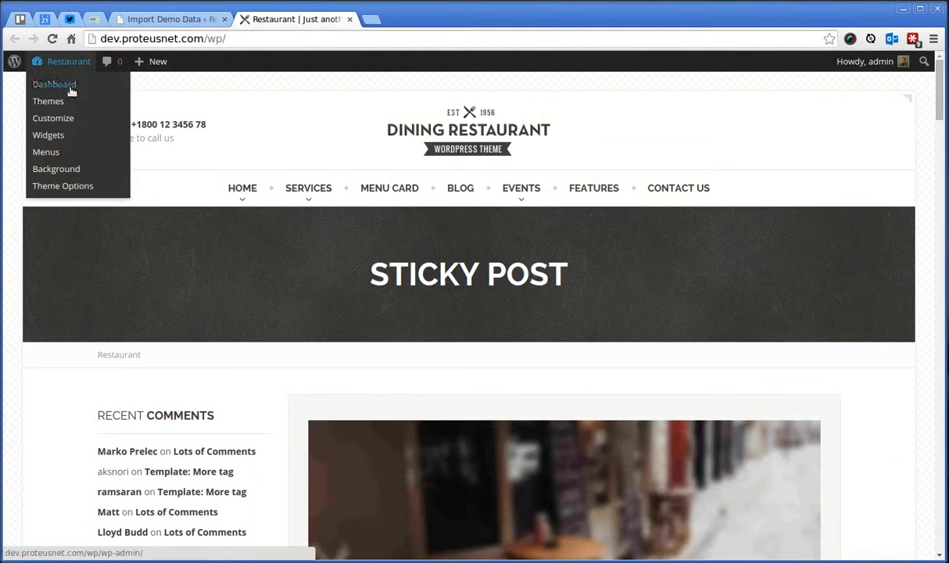
- In Customize > Static Front Page, choose A static page as the homepage display
{"action": "left_click", "coordinate": [53, 119]}
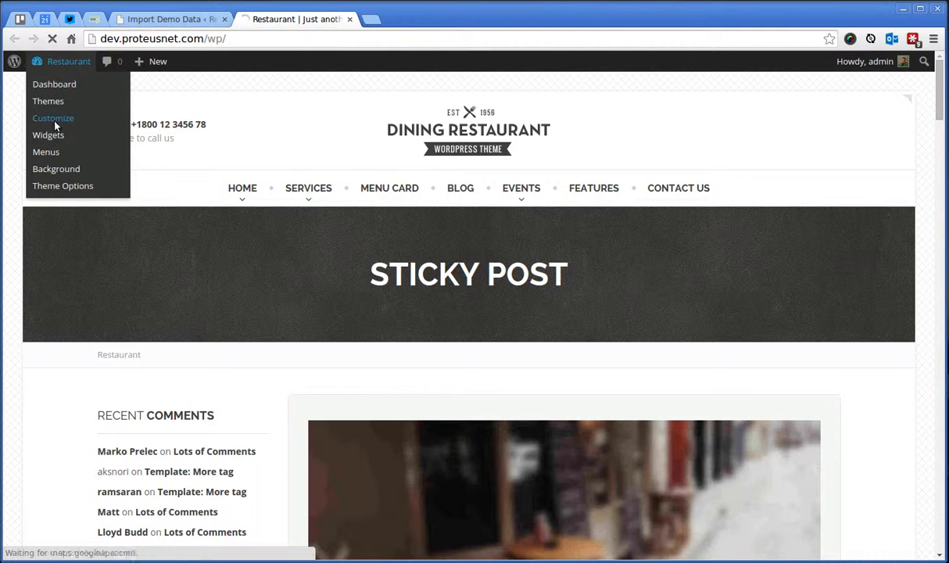
{"action": "left_click", "coordinate": [53, 119]}
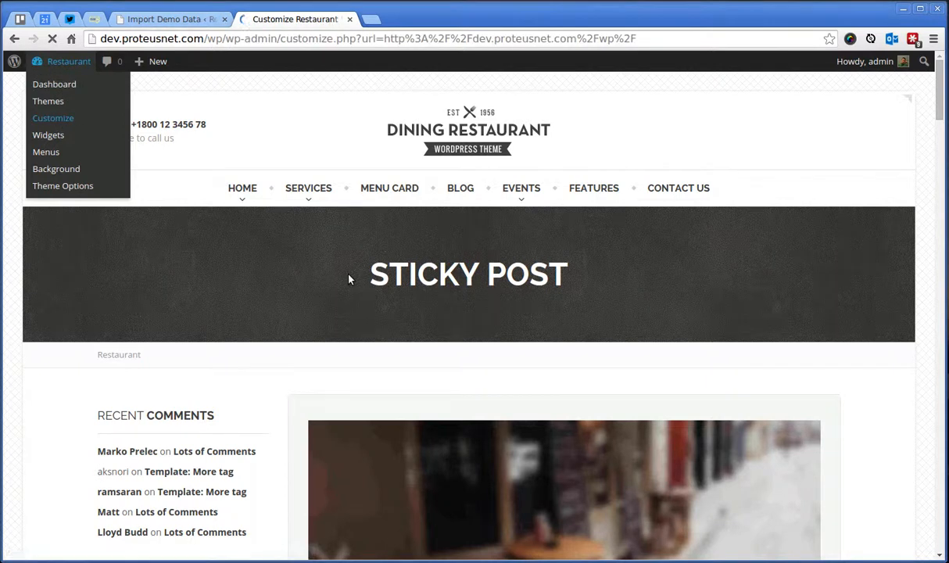
{"action": "left_click", "coordinate": [53, 119]}
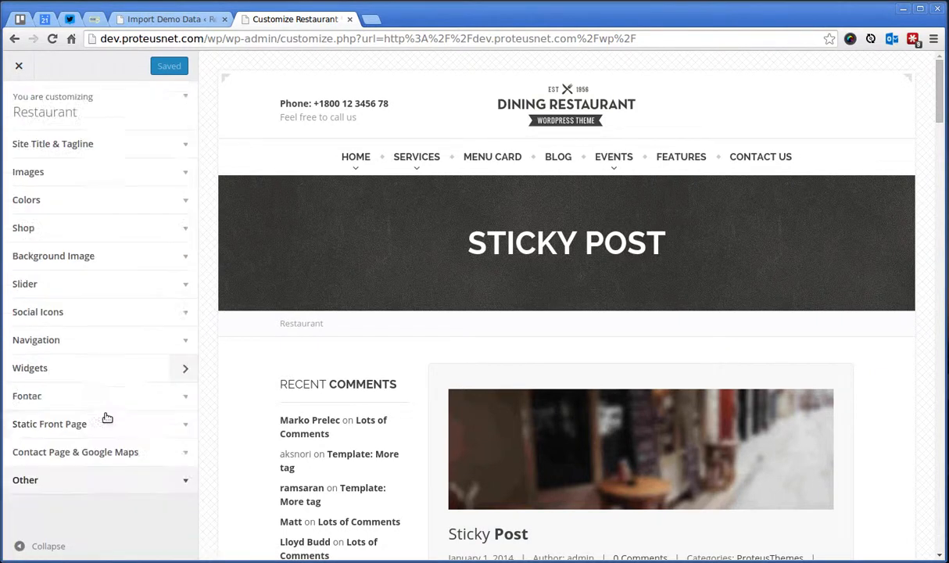
{"action": "left_click", "coordinate": [50, 423]}
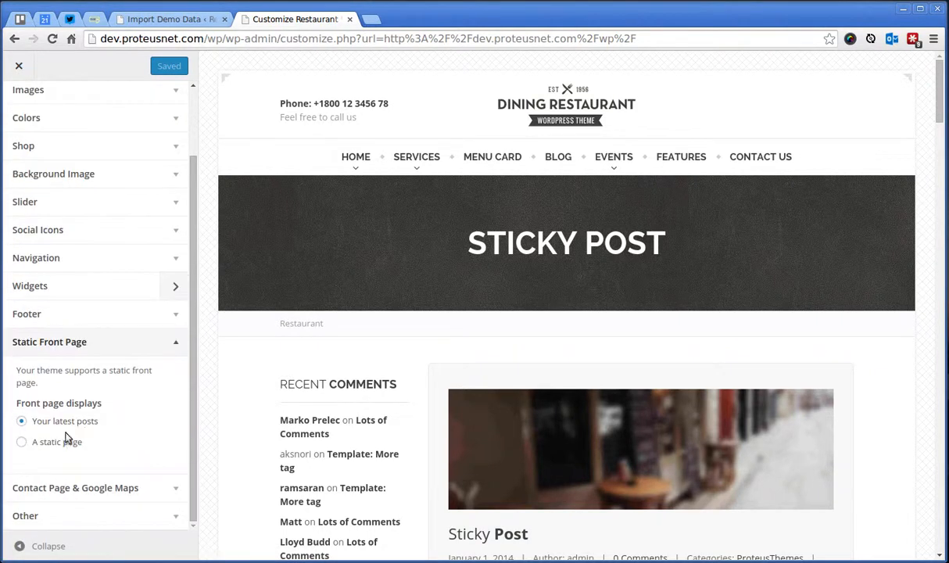
{"action": "left_click", "coordinate": [22, 441]}
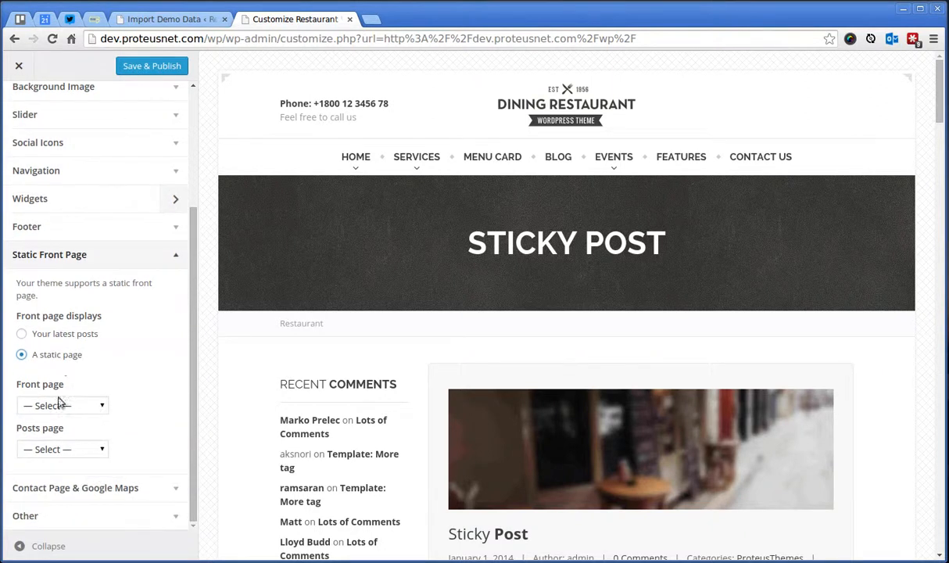
- Set Front page to Front Page 1, Posts page to Blog, then Save & Publish and exit
{"action": "left_click", "coordinate": [62, 405]}
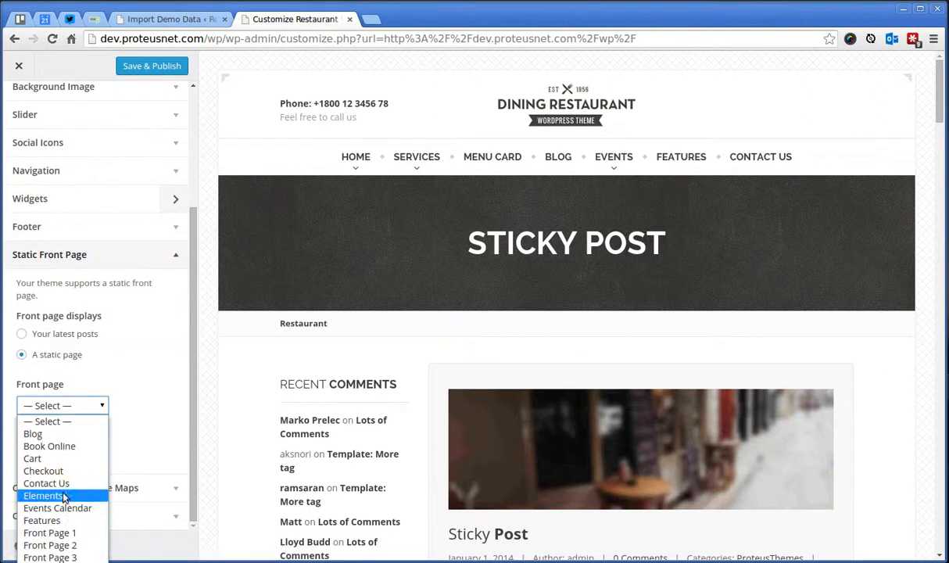
{"action": "left_click", "coordinate": [50, 531]}
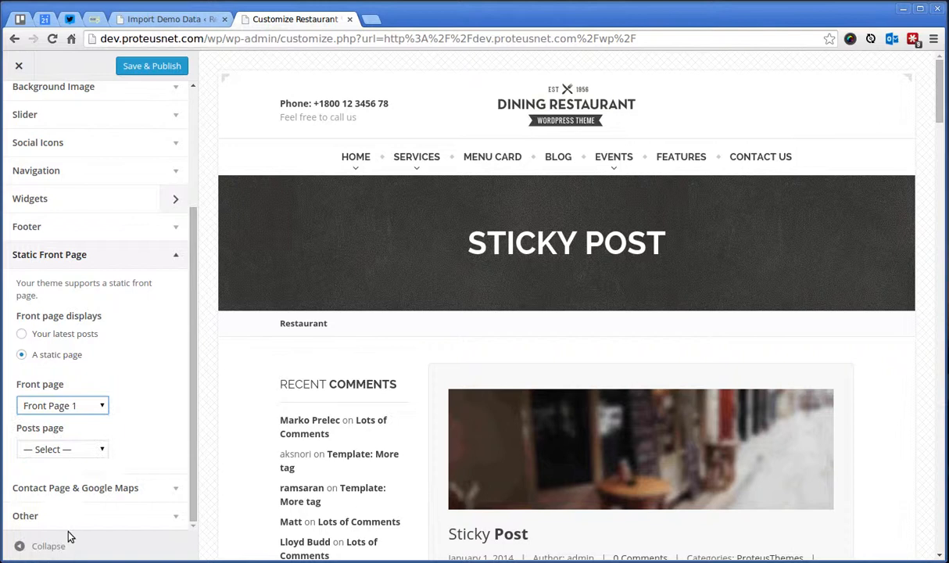
{"action": "left_click", "coordinate": [63, 448]}
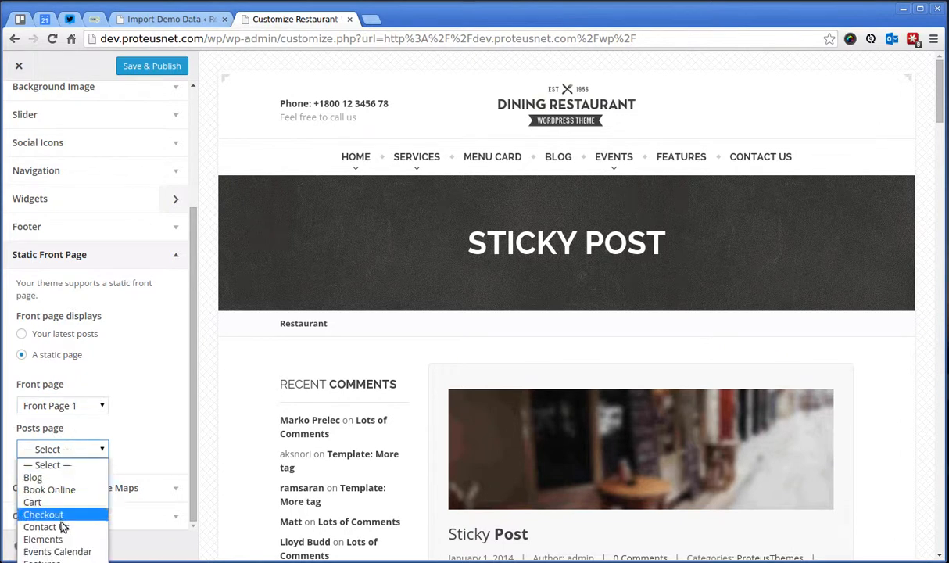
{"action": "left_click", "coordinate": [32, 477]}
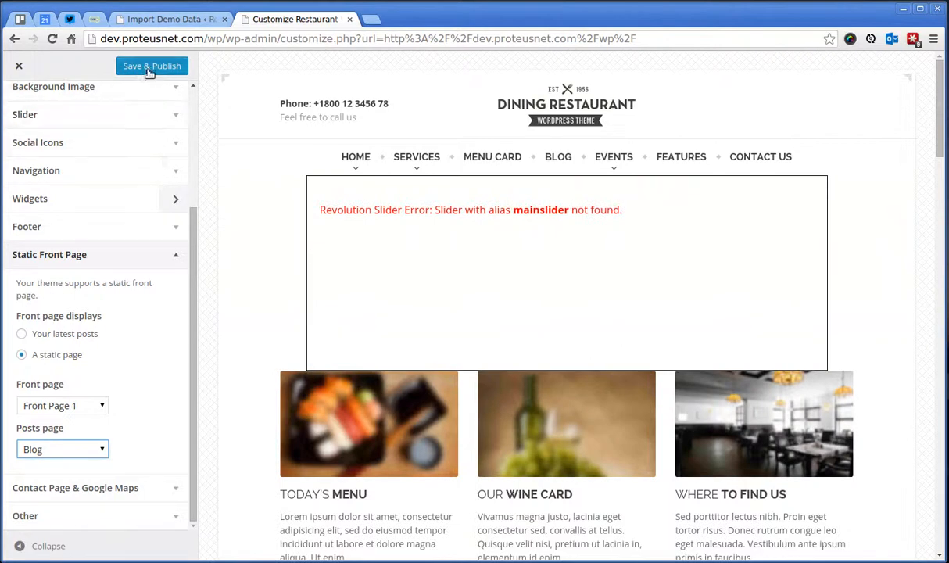
{"action": "left_click", "coordinate": [151, 65]}
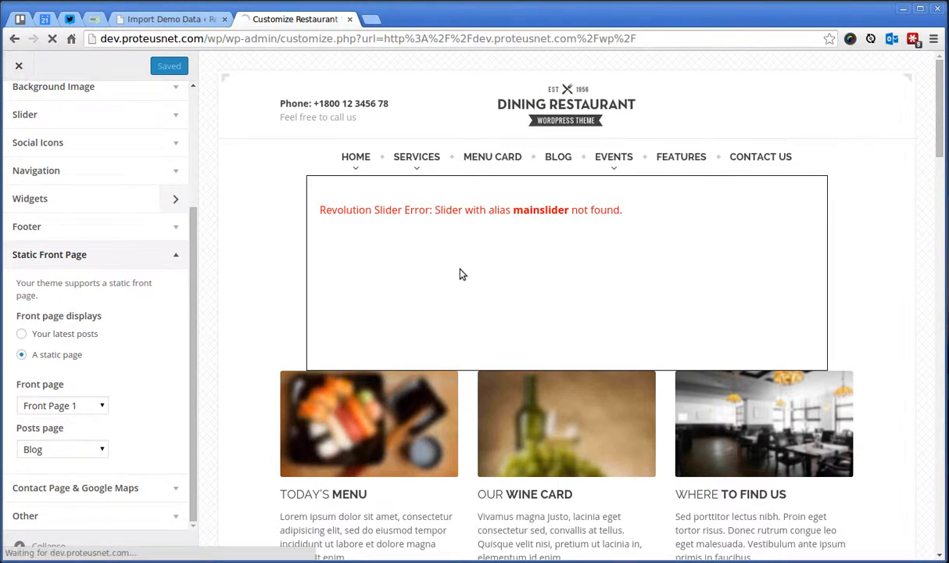
{"action": "left_click", "coordinate": [18, 66]}
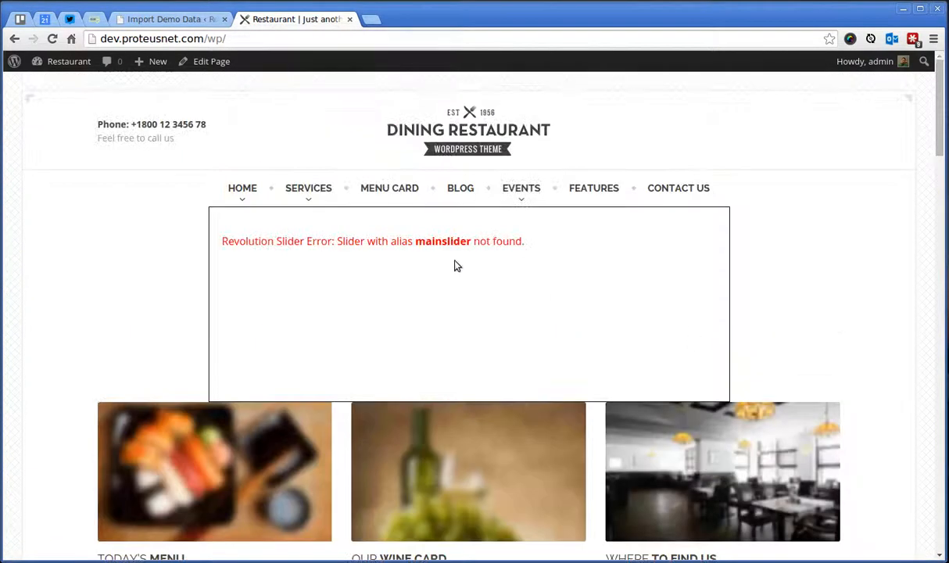
{"action": "mouse_move", "coordinate": [437, 336]}
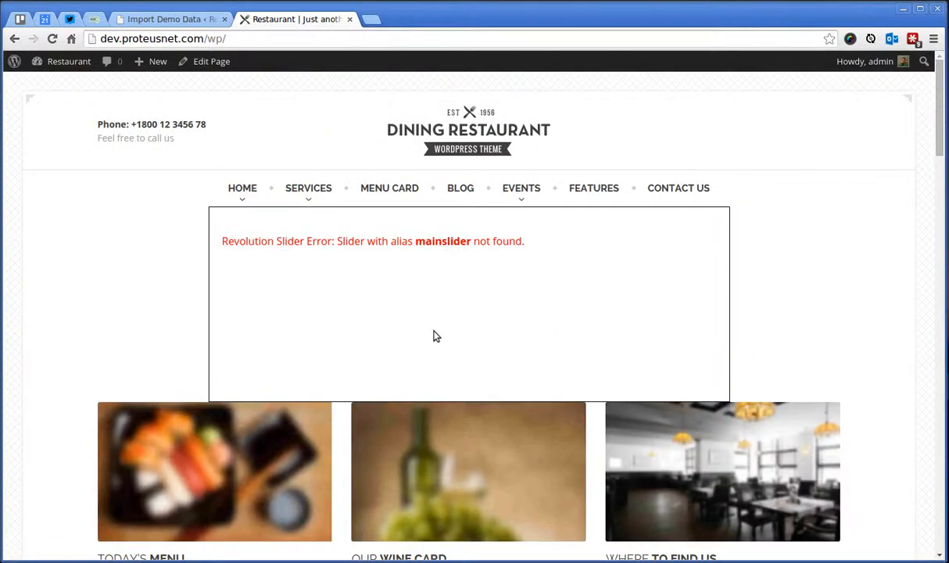
- Scroll the live front page to its about and shop sections, then return to the Import Demo Data tab
{"action": "scroll", "scroll_direction": "down", "scroll_amount": 3}
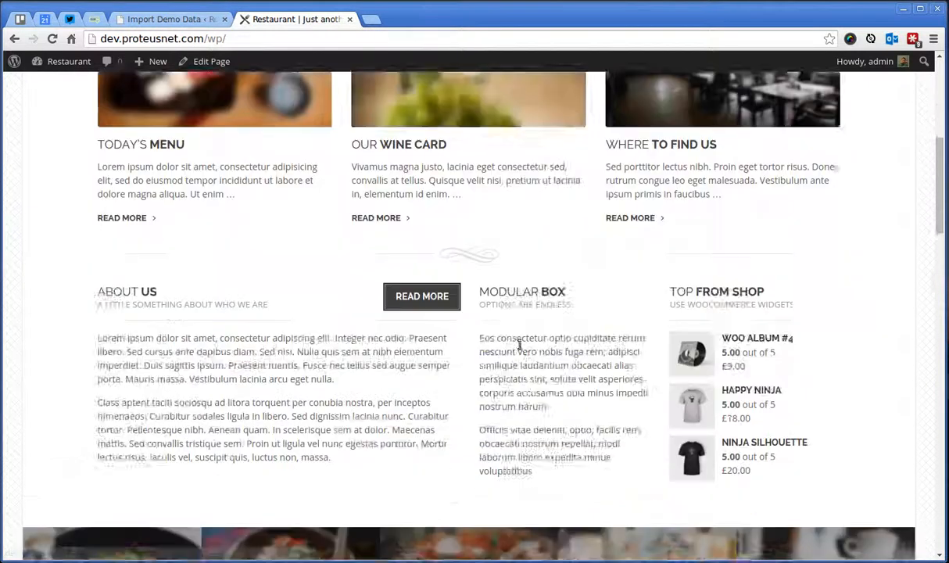
{"action": "left_click", "coordinate": [164, 19]}
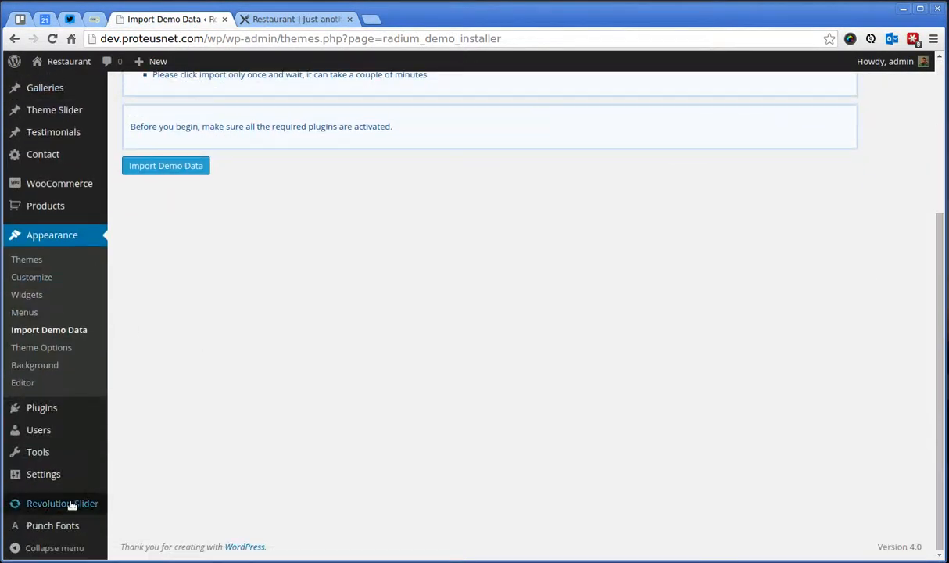
{"action": "mouse_move", "coordinate": [62, 503]}
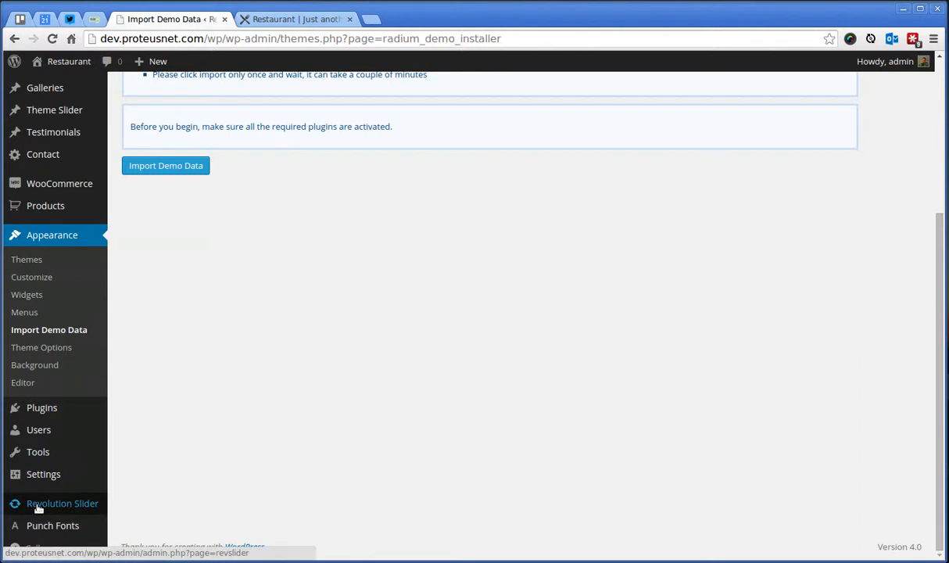
- Show the Revolution Slider overview, confirming no sliders exist yet
{"action": "left_click", "coordinate": [62, 503]}
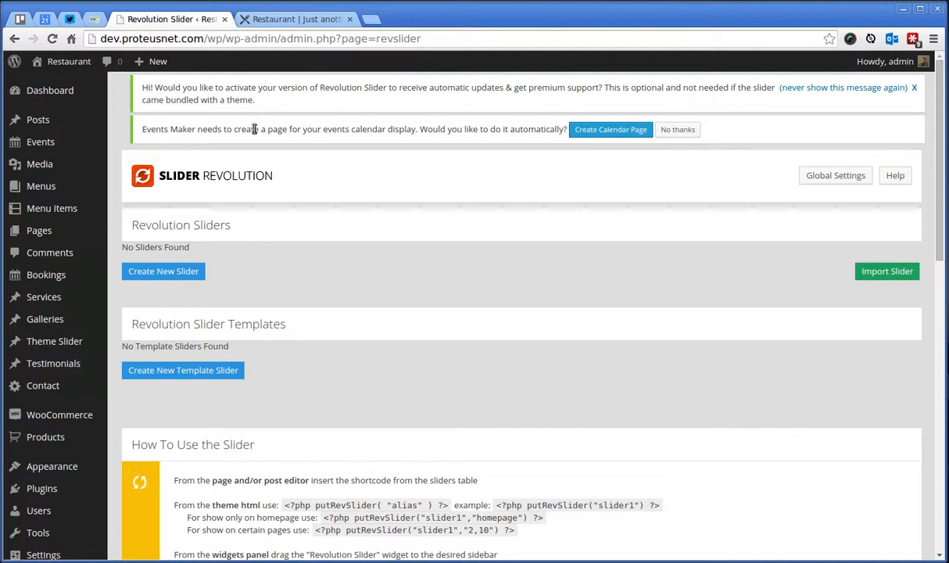
{"action": "mouse_move", "coordinate": [281, 275]}
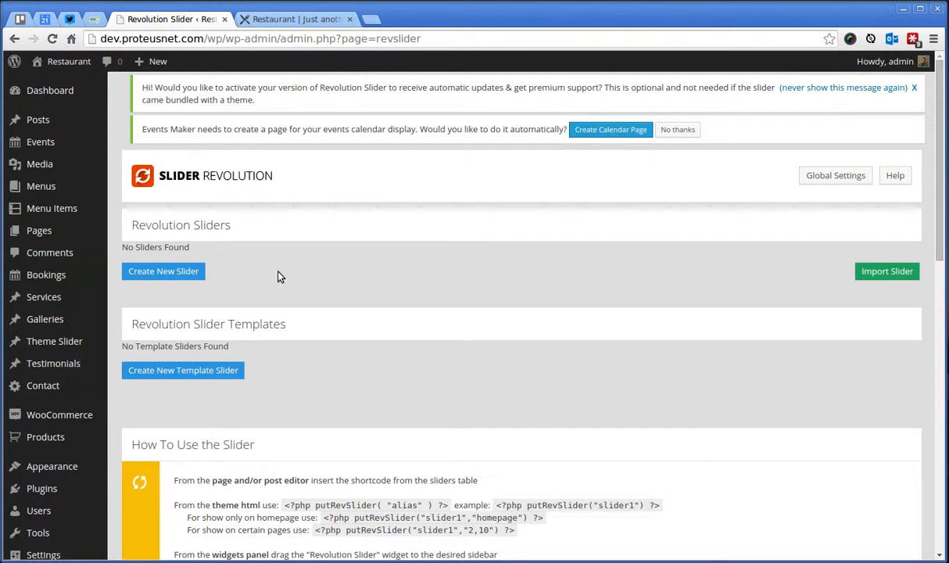
- From the live site's admin bar, bring Front Page 1 into the editor
{"action": "left_click", "coordinate": [297, 18]}
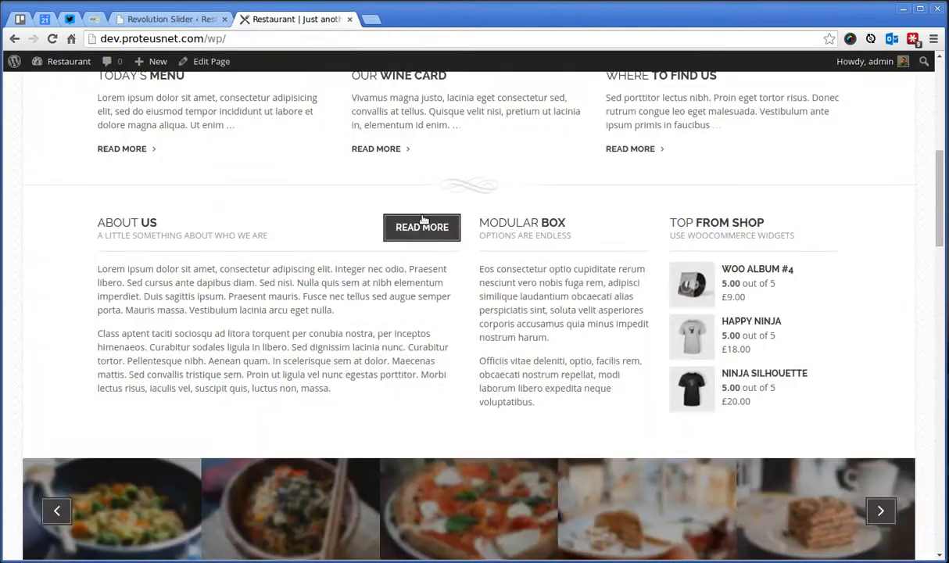
{"action": "scroll", "scroll_direction": "down", "scroll_amount": 3}
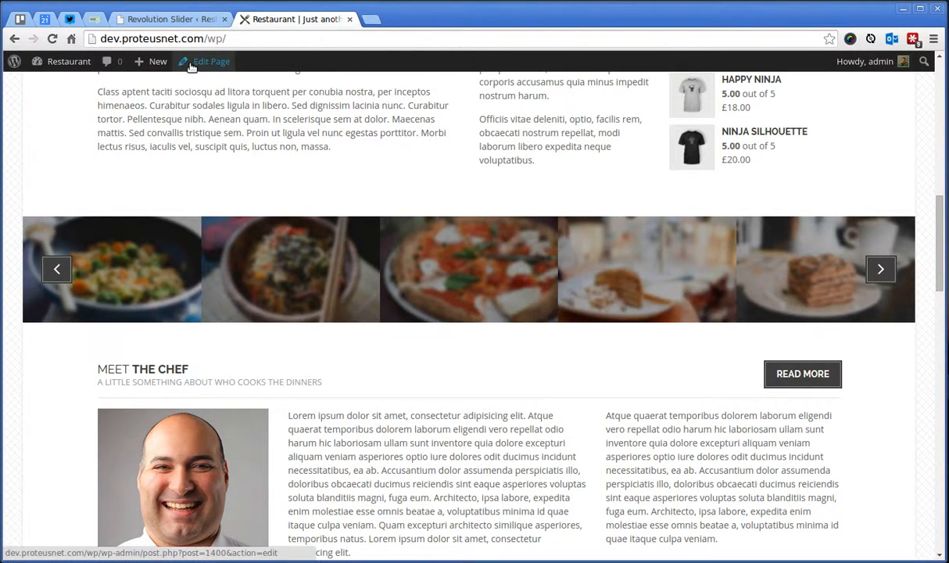
{"action": "left_click", "coordinate": [211, 61]}
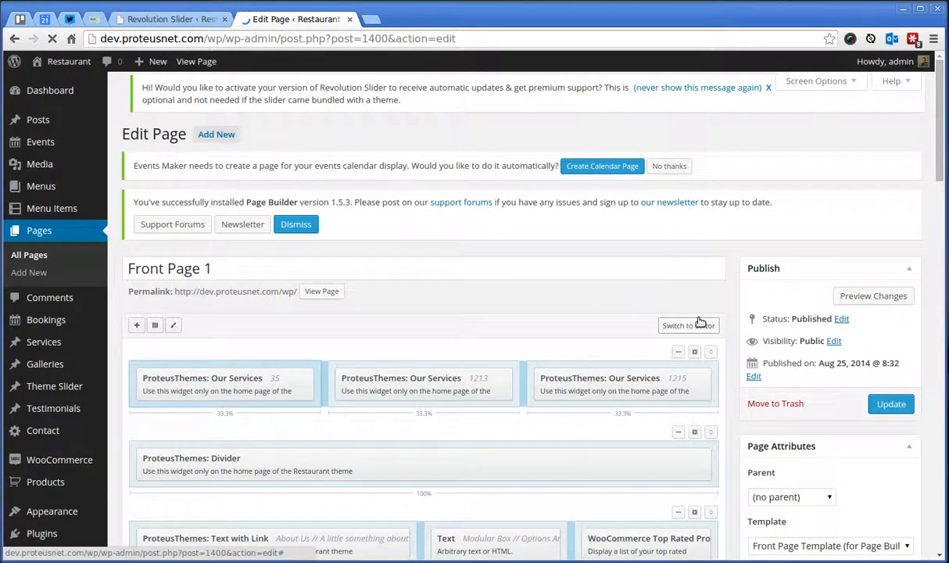
{"action": "scroll", "scroll_direction": "down", "scroll_amount": 3}
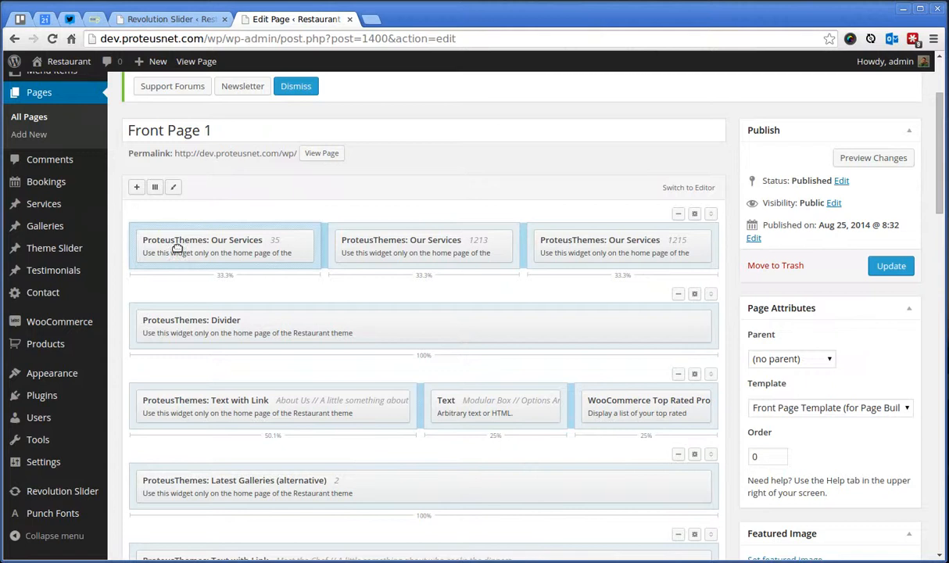
{"action": "mouse_move", "coordinate": [599, 400]}
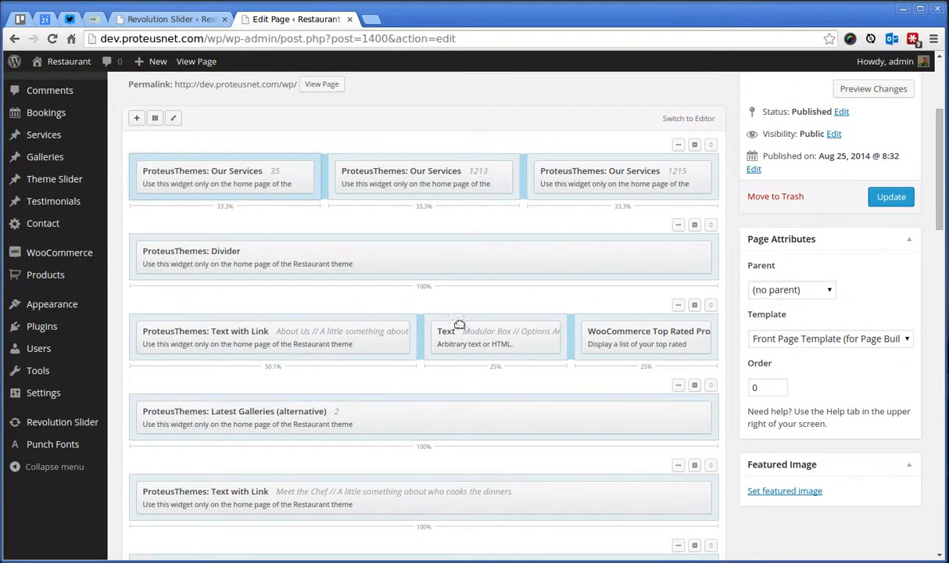
{"action": "mouse_move", "coordinate": [431, 403]}
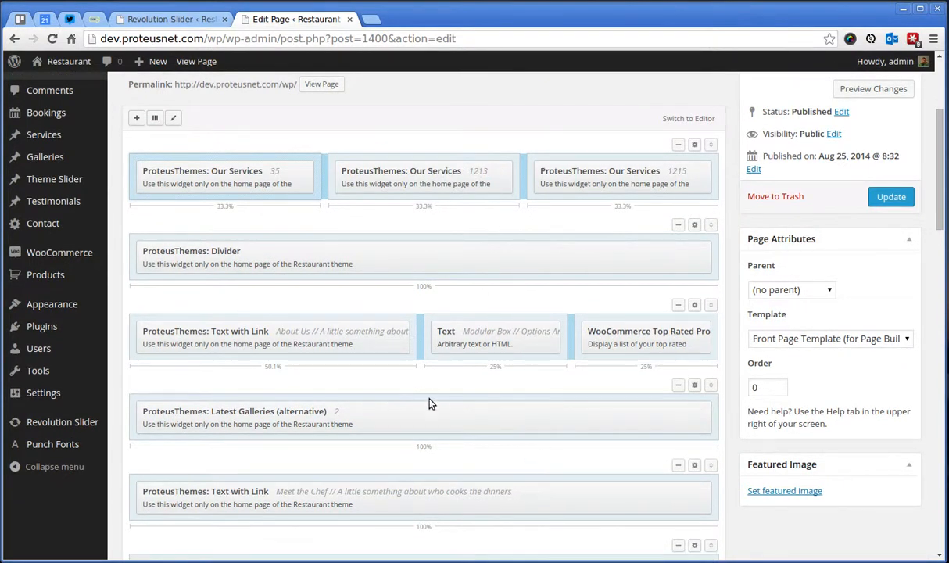
{"action": "mouse_move", "coordinate": [157, 119]}
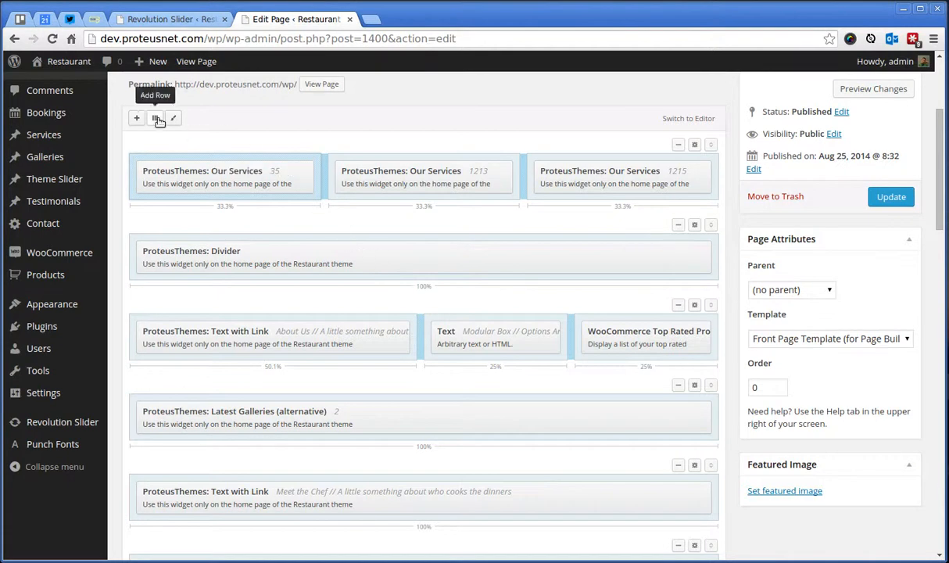
{"action": "mouse_move", "coordinate": [694, 145]}
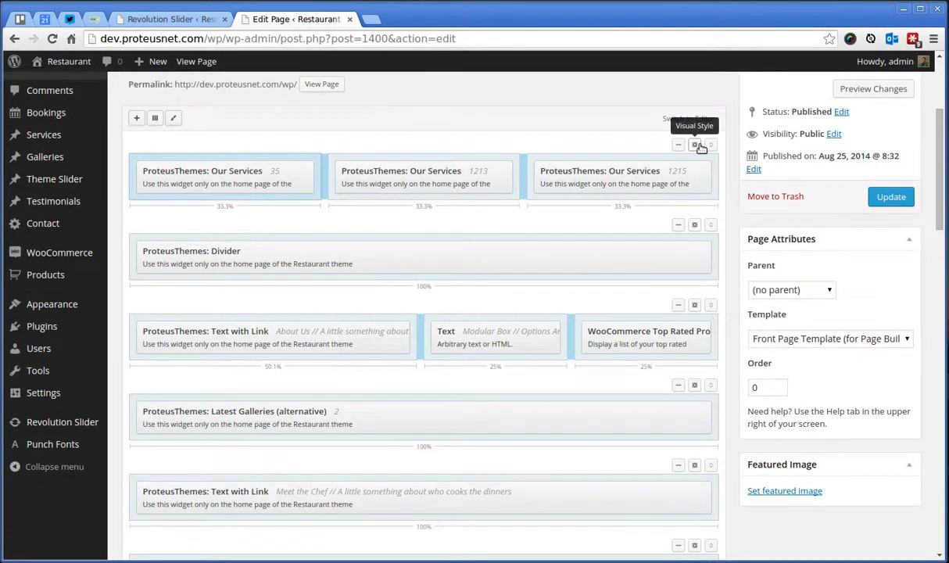
{"action": "left_click", "coordinate": [695, 144]}
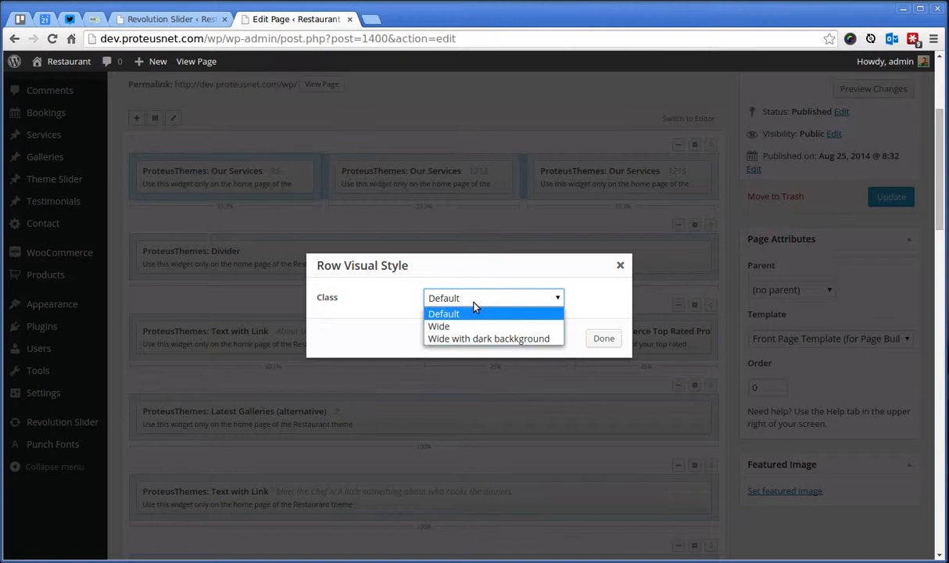
{"action": "left_click", "coordinate": [444, 313]}
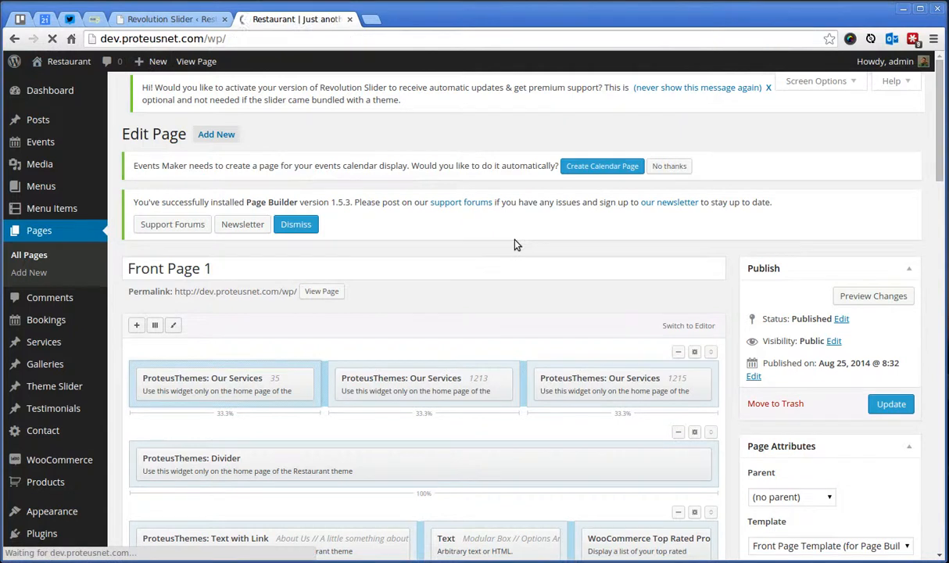
- Return to the live Dining Restaurant front page showing the mainslider-not-found error
{"action": "left_click", "coordinate": [322, 291]}
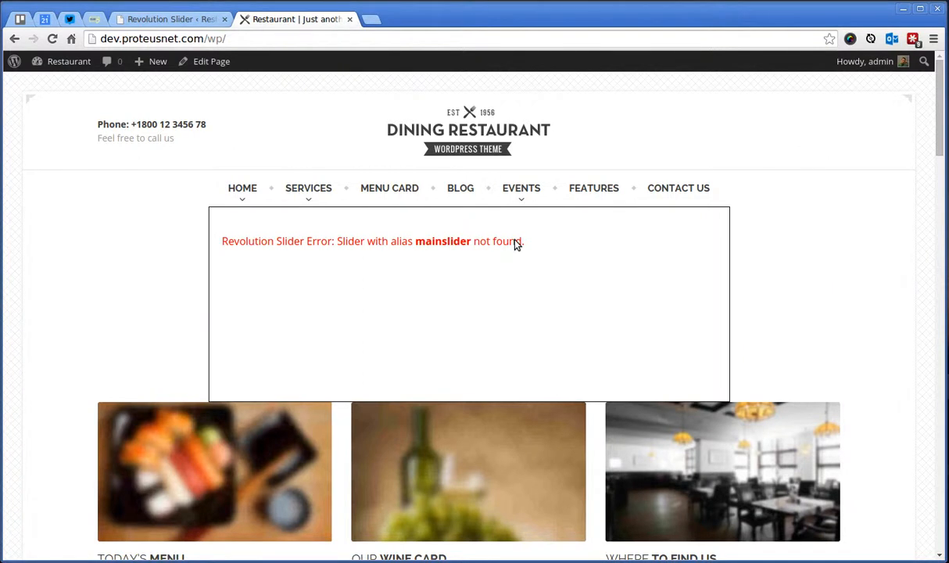
{"action": "mouse_move", "coordinate": [466, 242]}
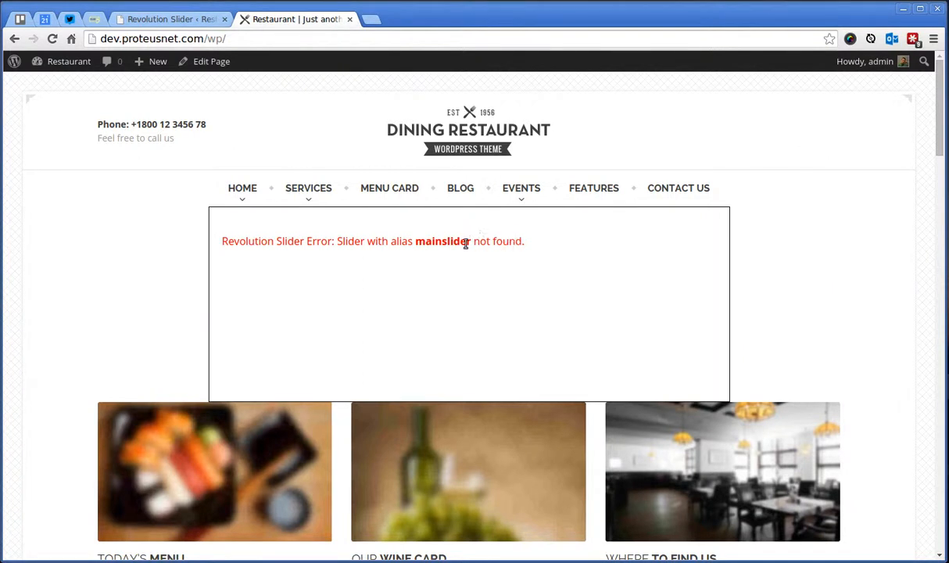
{"action": "mouse_move", "coordinate": [416, 236]}
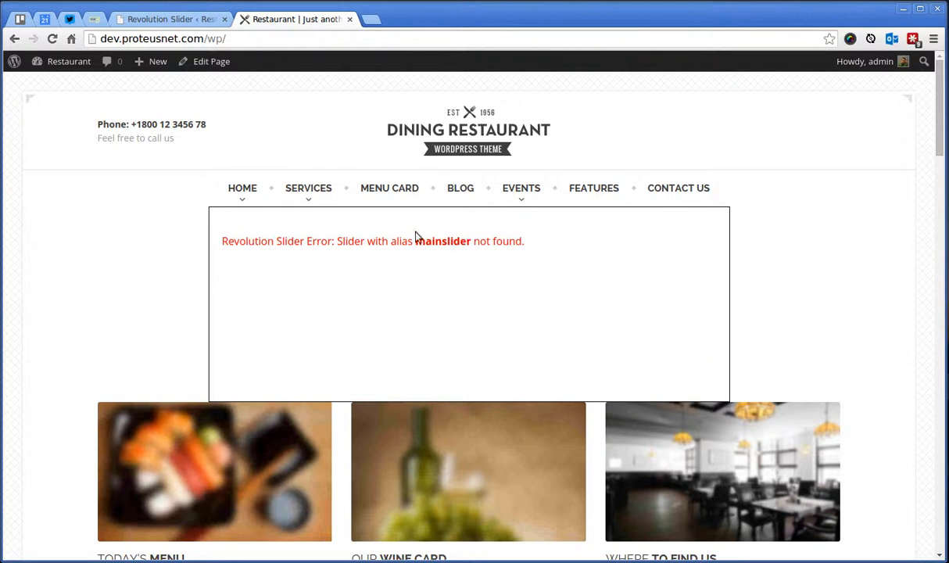